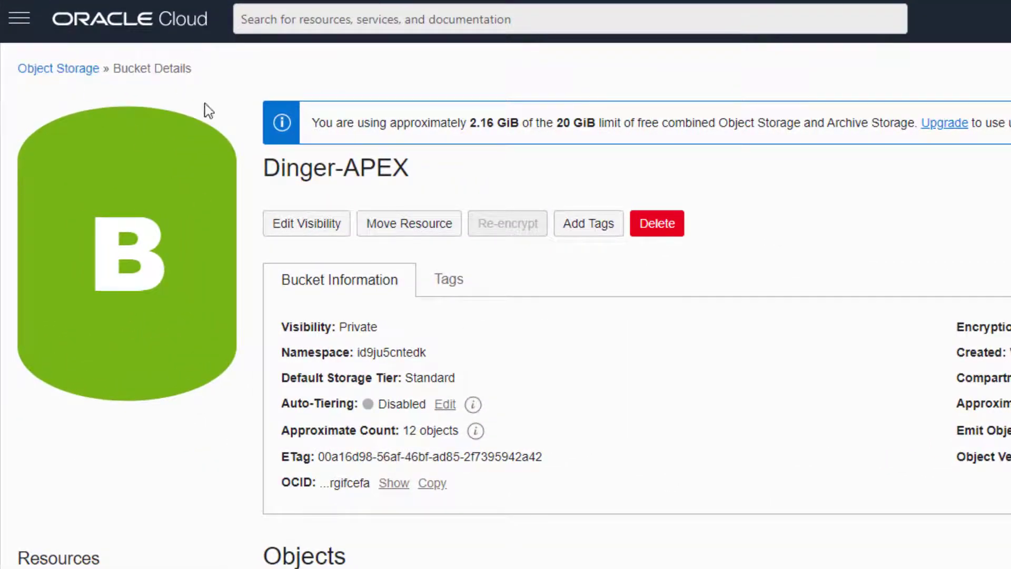
Review the Dinger-APEX bucket's object list, then return to the APEX workspace home.
scroll("down", 3)
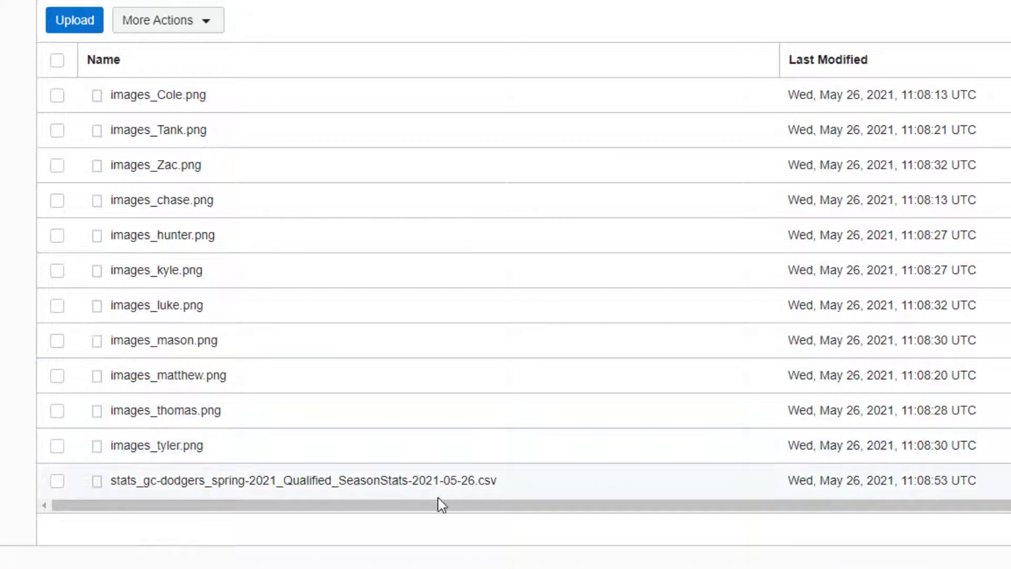
mouse_move(4, 430)
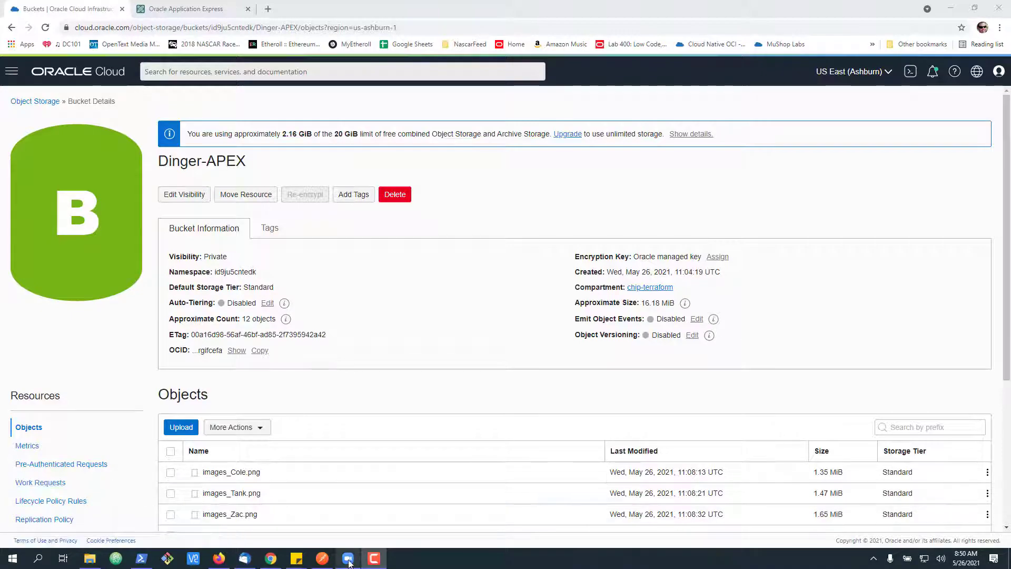
left_click(349, 558)
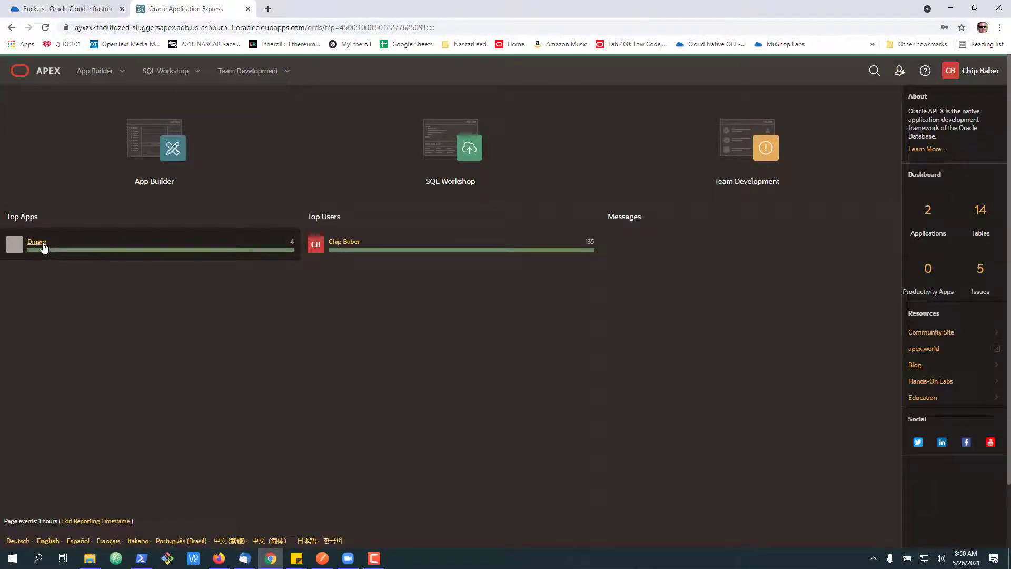
Reach the Web Credentials list in the Dinger application's Shared Components.
left_click(36, 242)
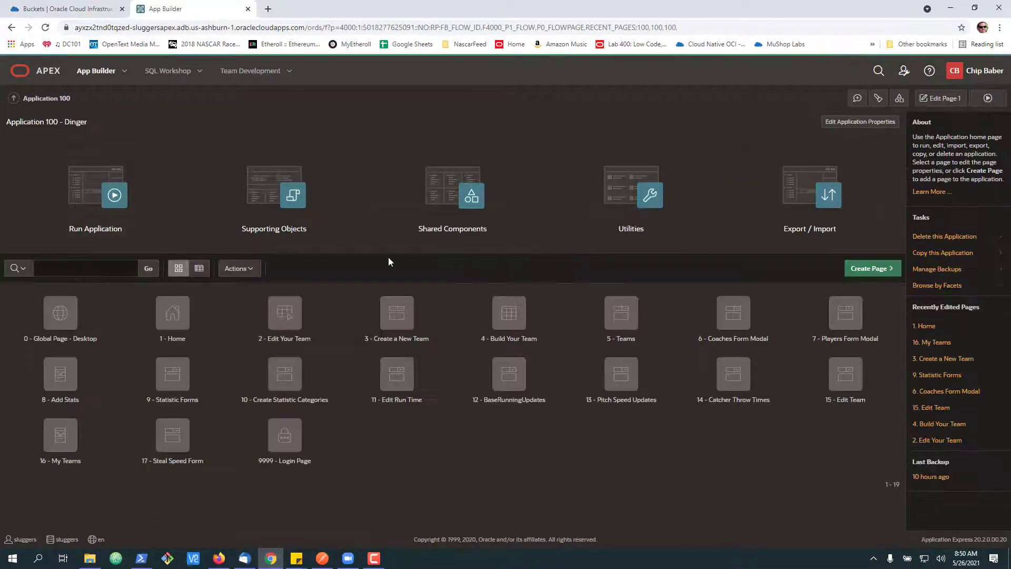
left_click(471, 195)
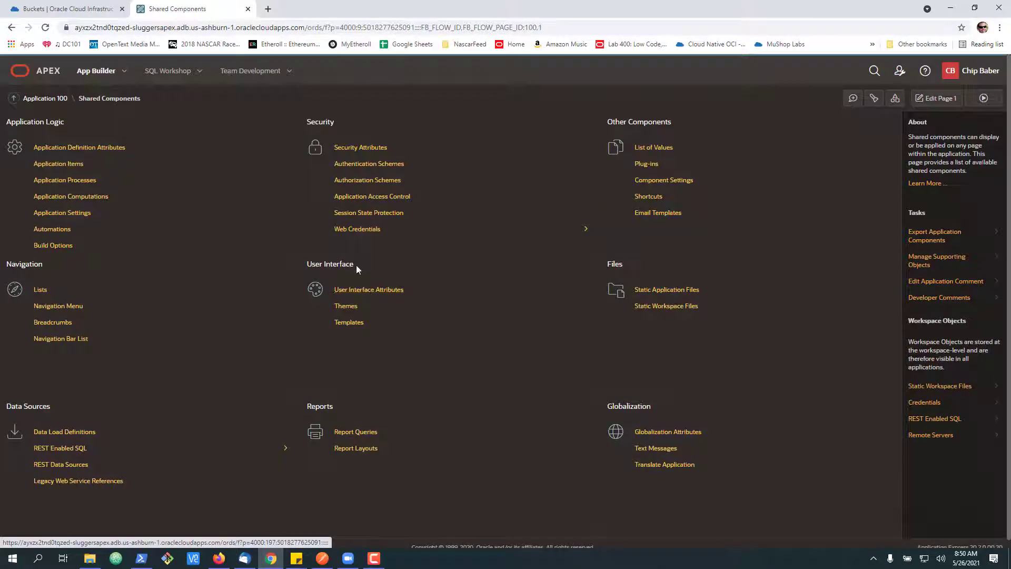
left_click(357, 228)
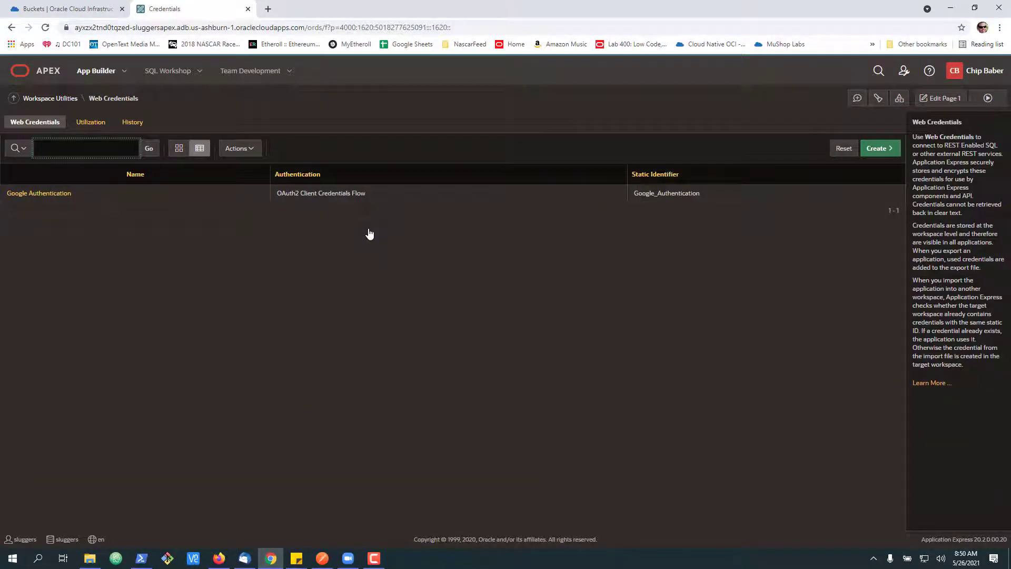
mouse_move(882, 148)
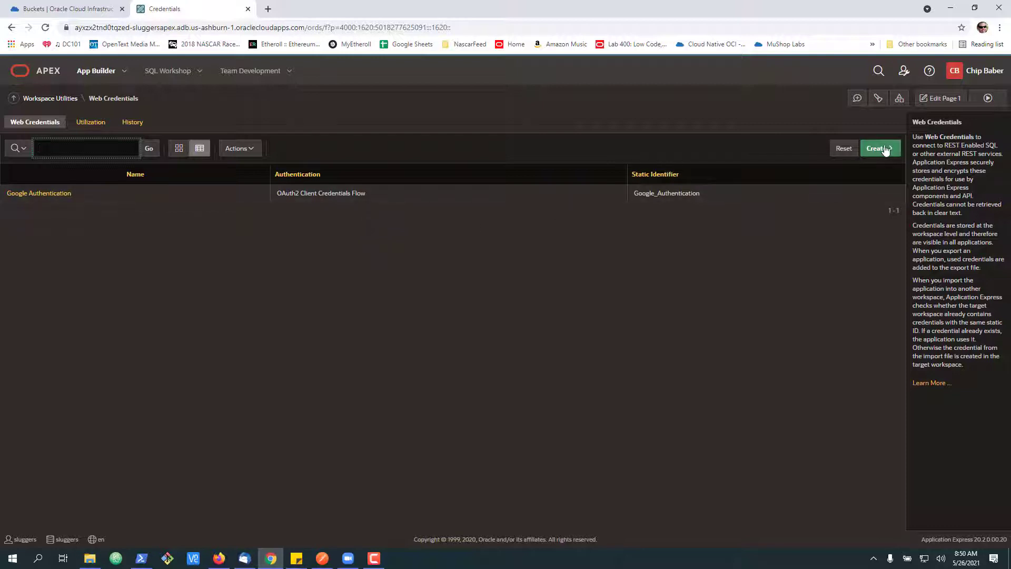
Start a new web credential with OCI authentication named oci_rest_calls_credential.
left_click(880, 147)
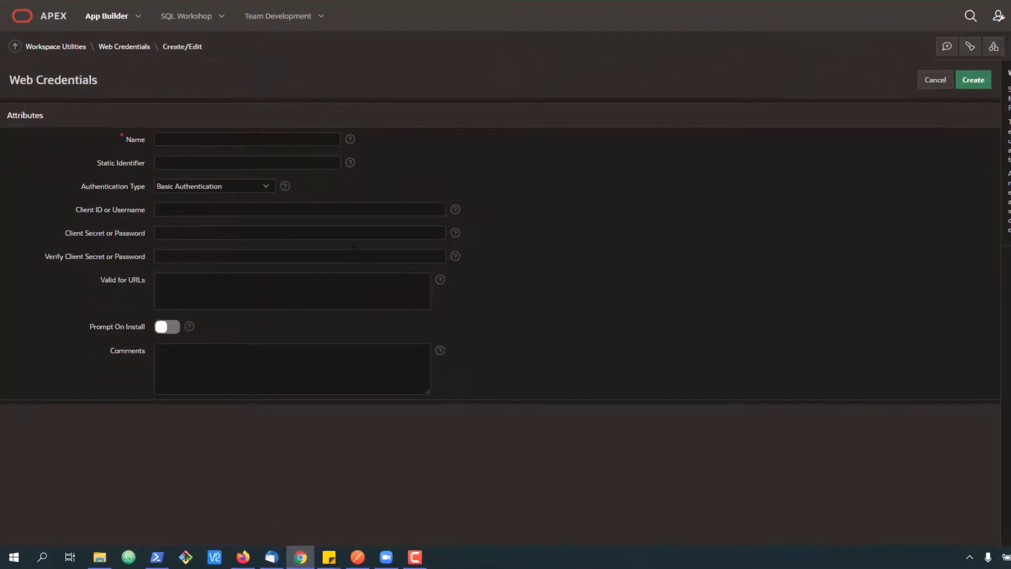
left_click(215, 186)
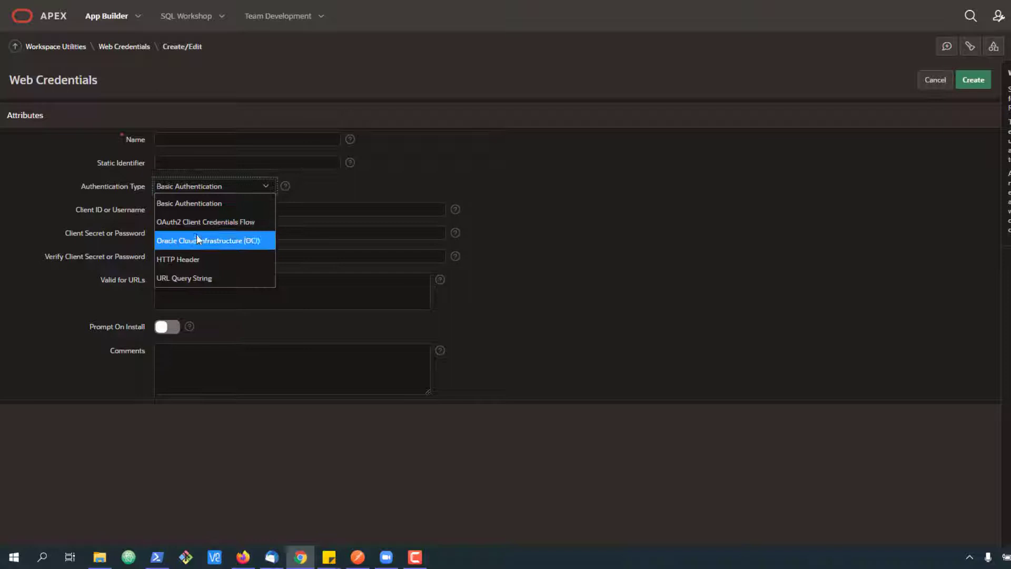
left_click(208, 240)
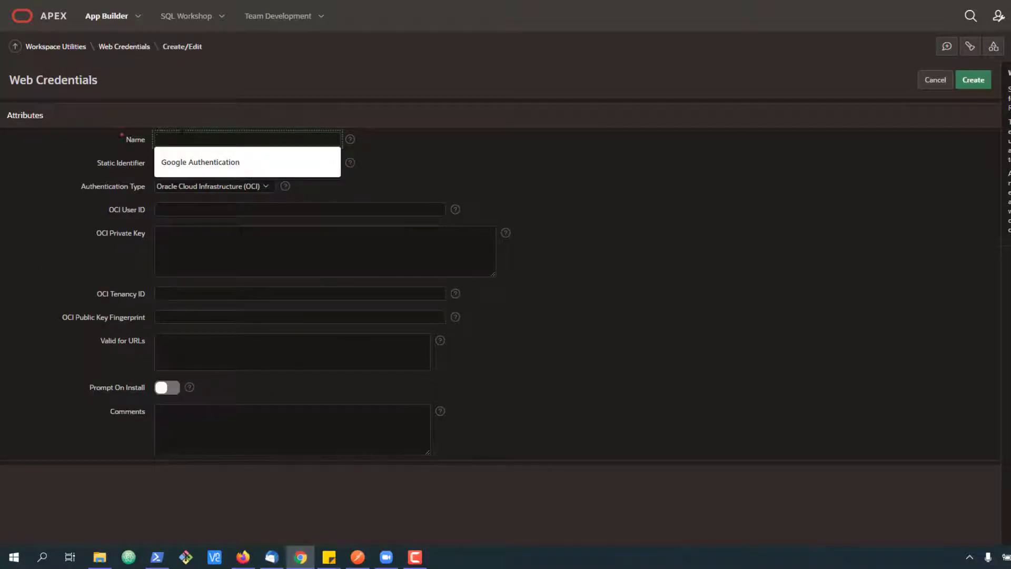
type("oci_rest_calls_credential")
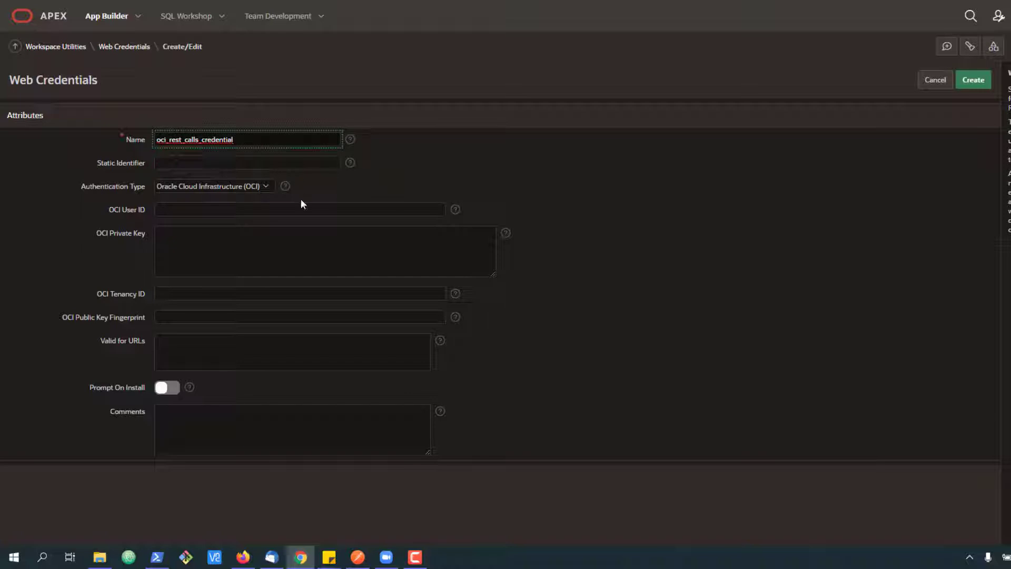
mouse_move(116, 219)
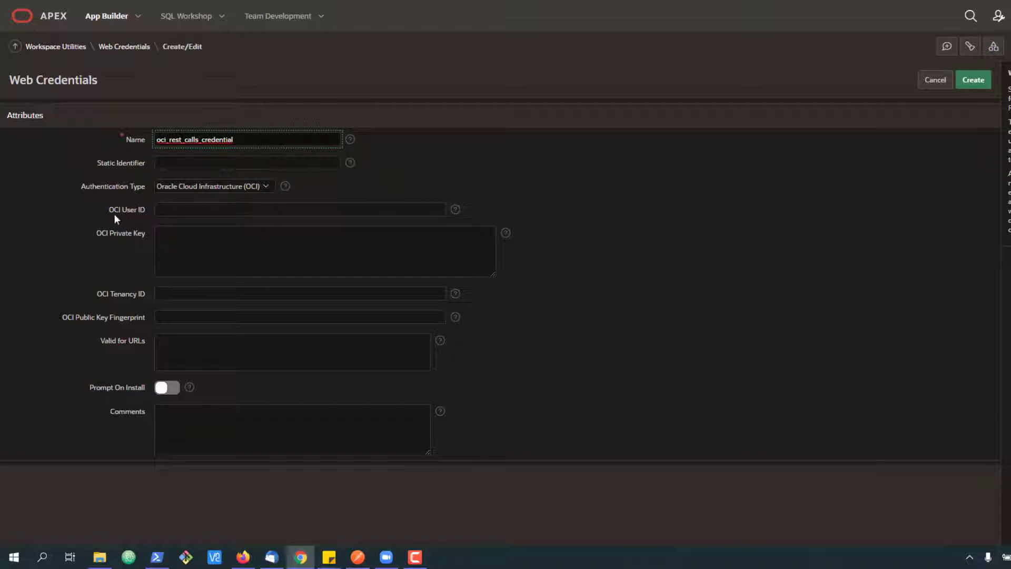
mouse_move(142, 221)
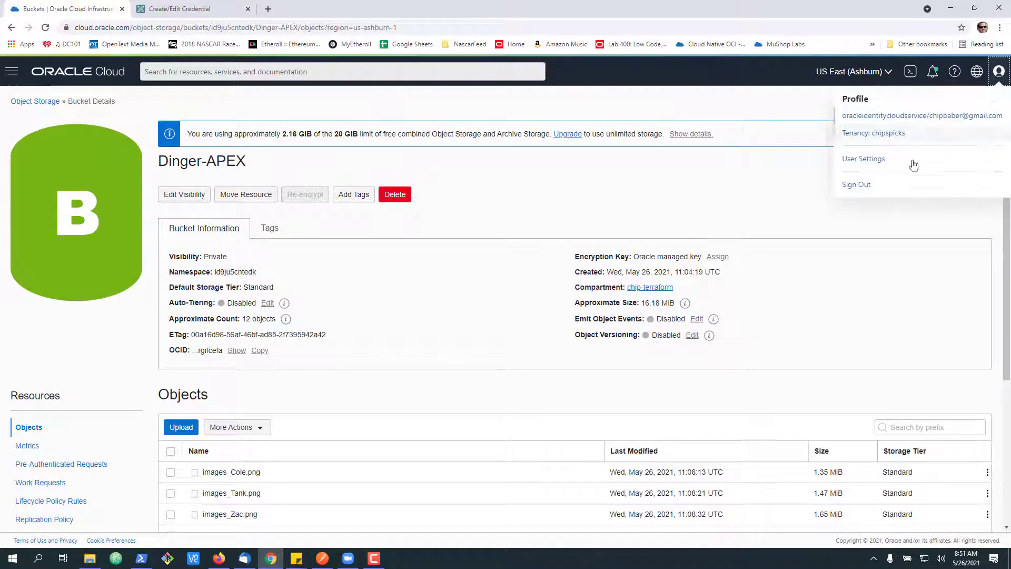
Fill the credential's OCI User ID and Tenancy ID with the OCIDs copied from the cloud console.
left_click(874, 133)
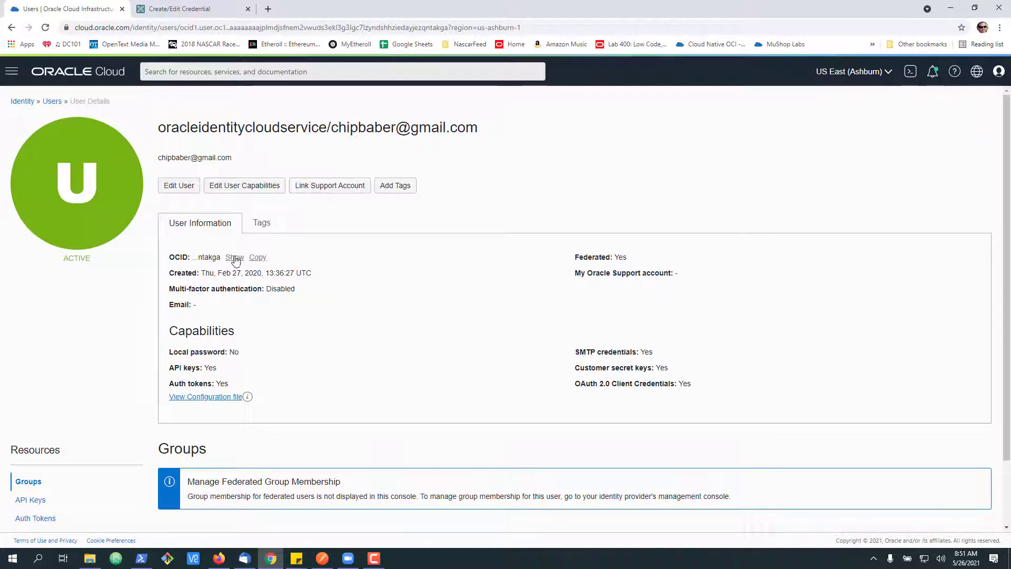
left_click(234, 257)
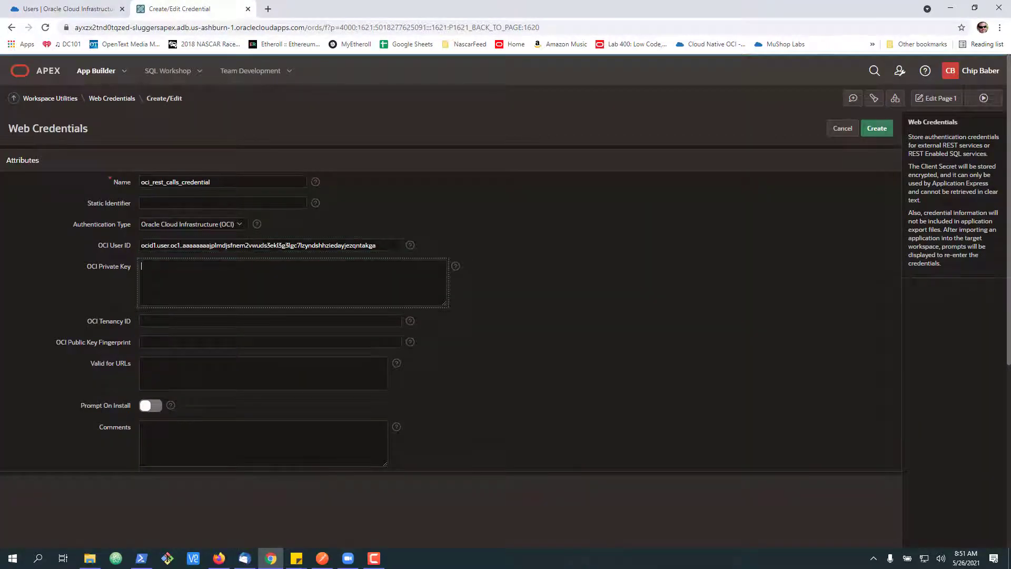
left_click(269, 321)
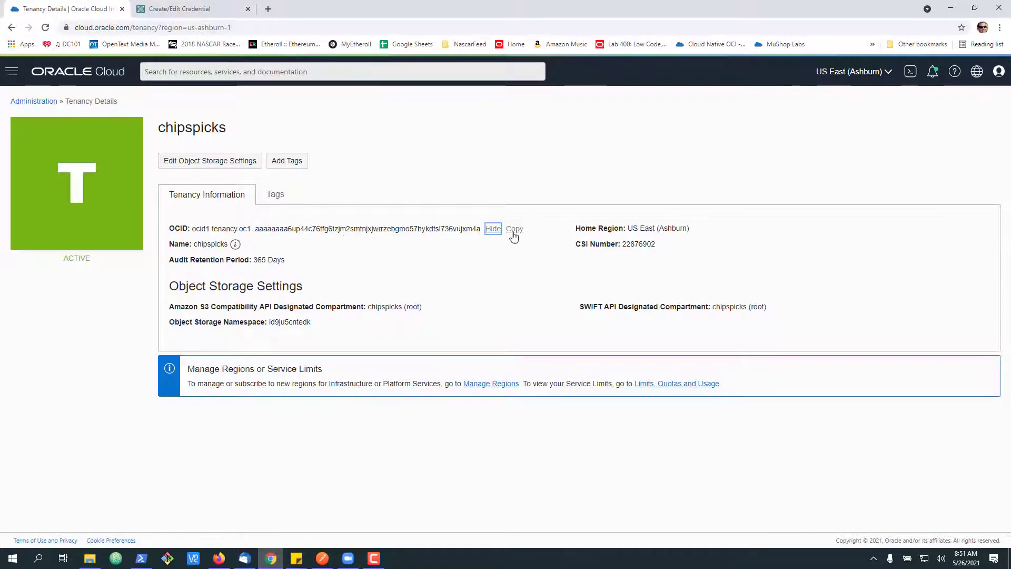
left_click(184, 9)
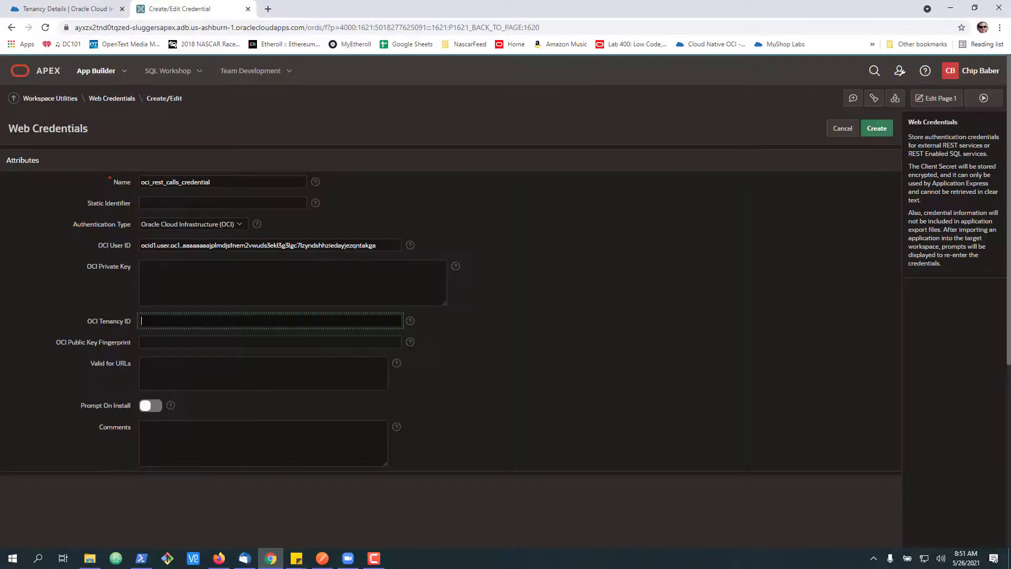
type("ocid1.tenancy.oc1..aaaaaaaa6up44c76tfg6tzjm2smtnjxjwrrzebgmo57hykdtsl736vujxm4a")
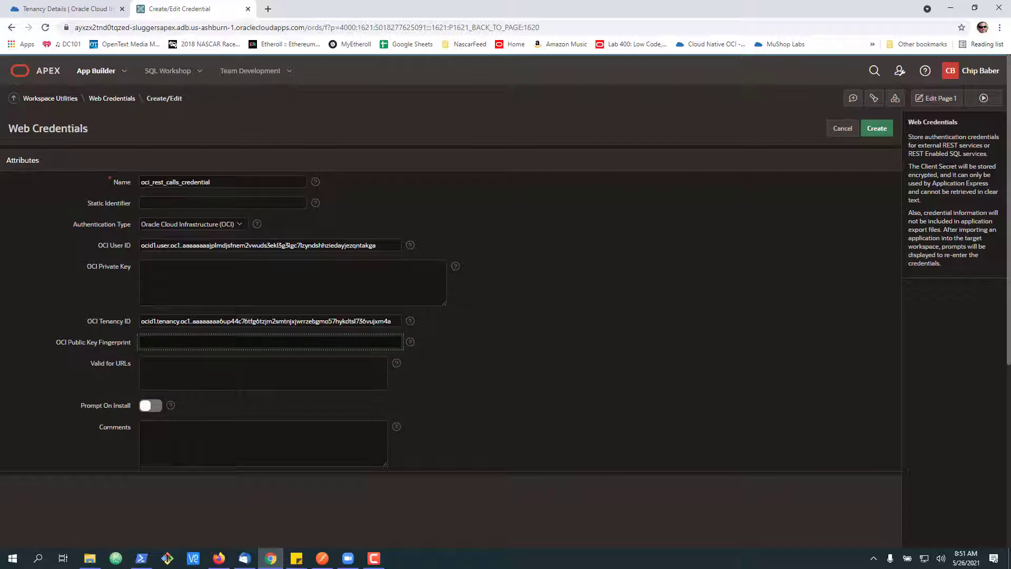
mouse_move(86, 11)
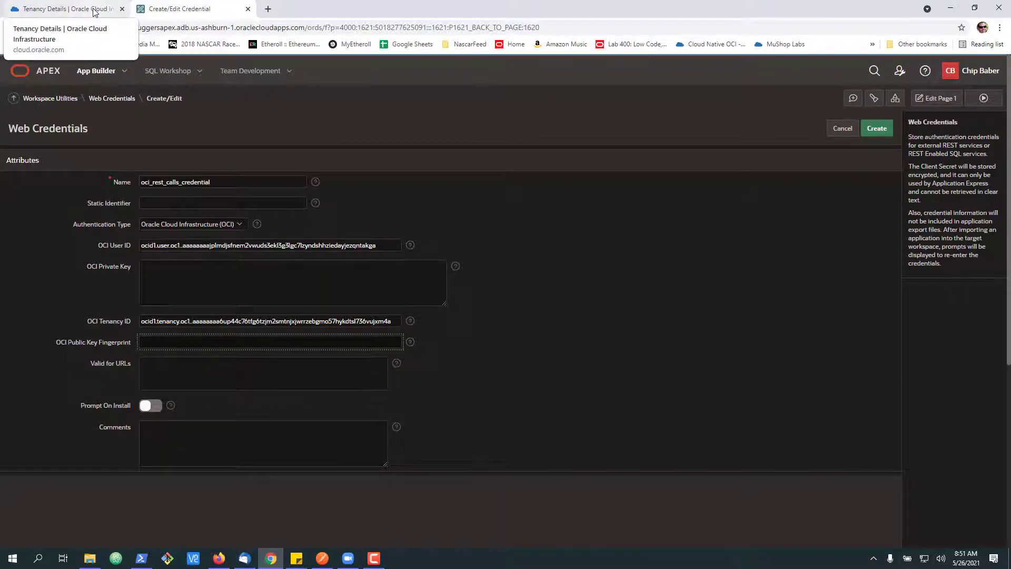
Enter the public key fingerprint 39:de:80:db:...:12:63 and the RSA private key, then create the credential.
left_click(63, 9)
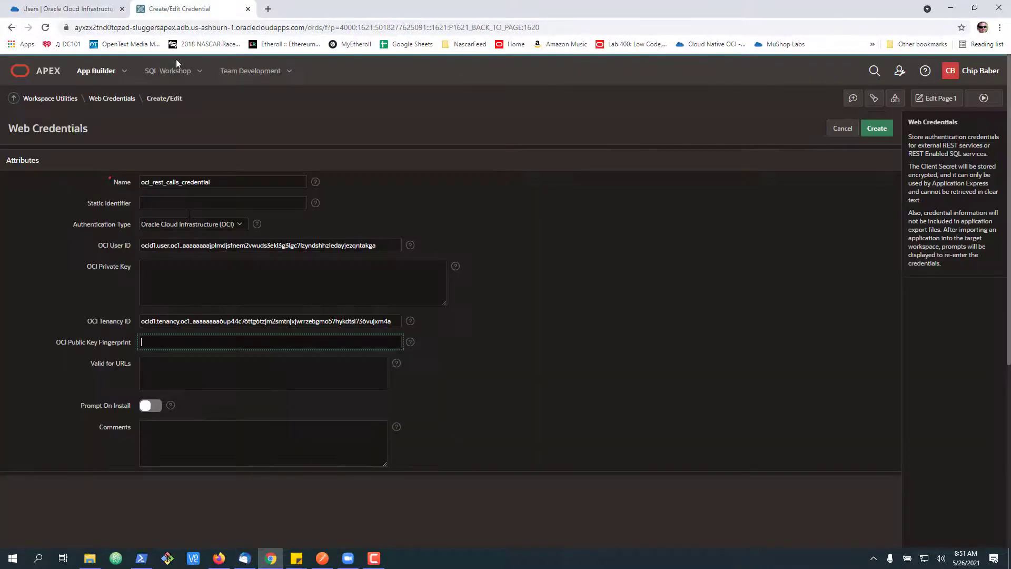
type("39:de:80:db:75:7c:02:88:e2:81:d3:1e:57:e9:12:63")
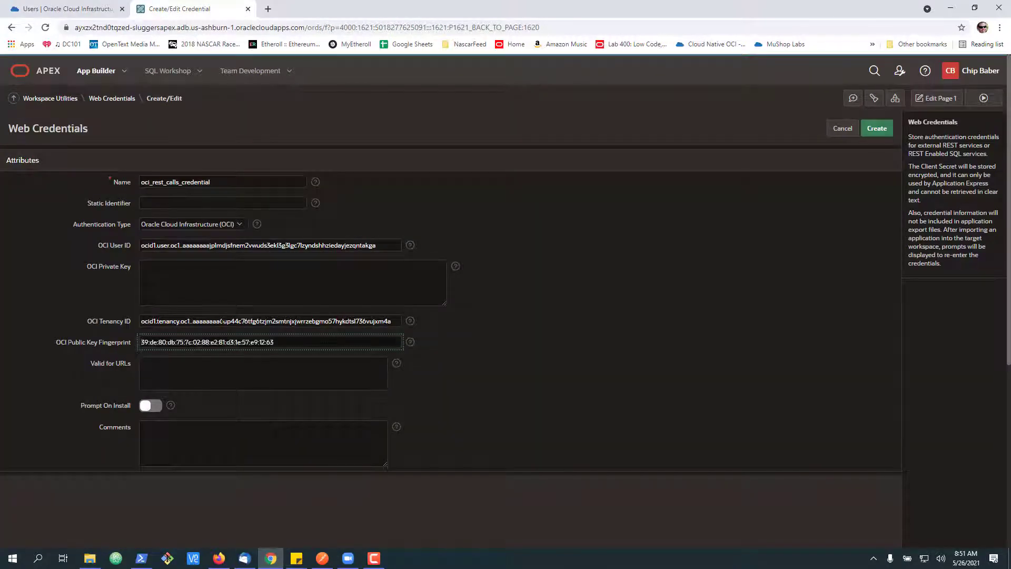
left_click(292, 282)
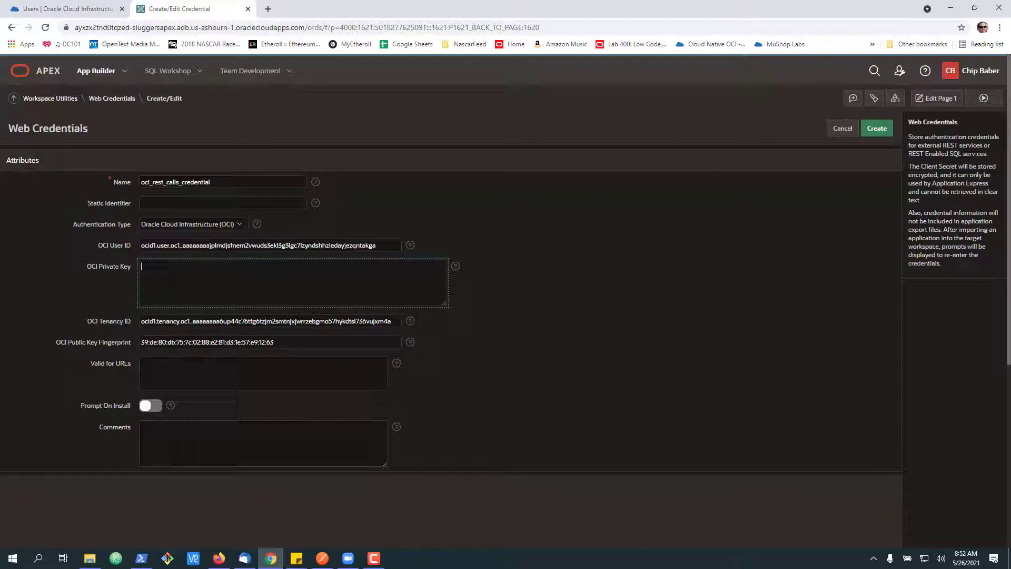
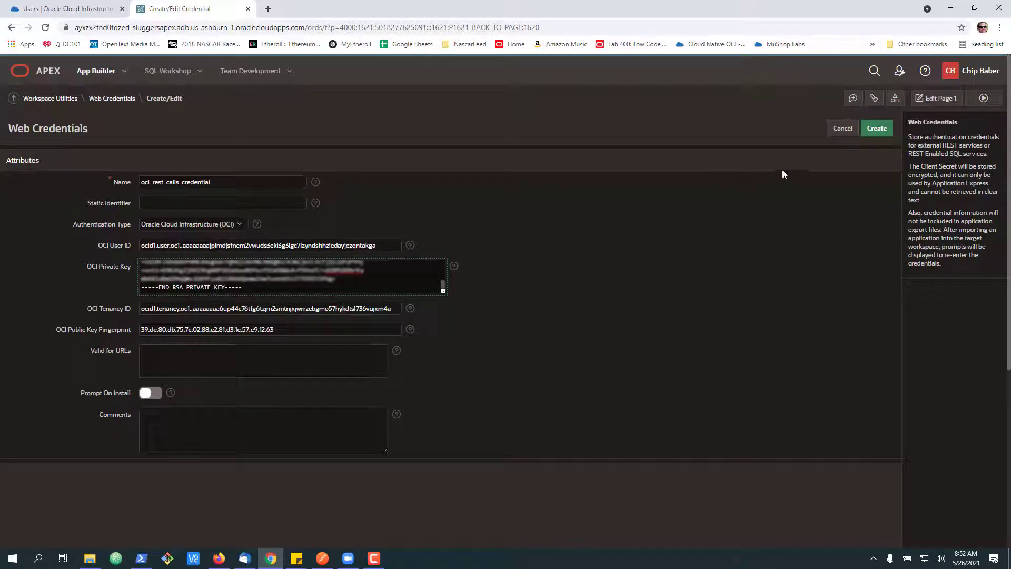
left_click(877, 127)
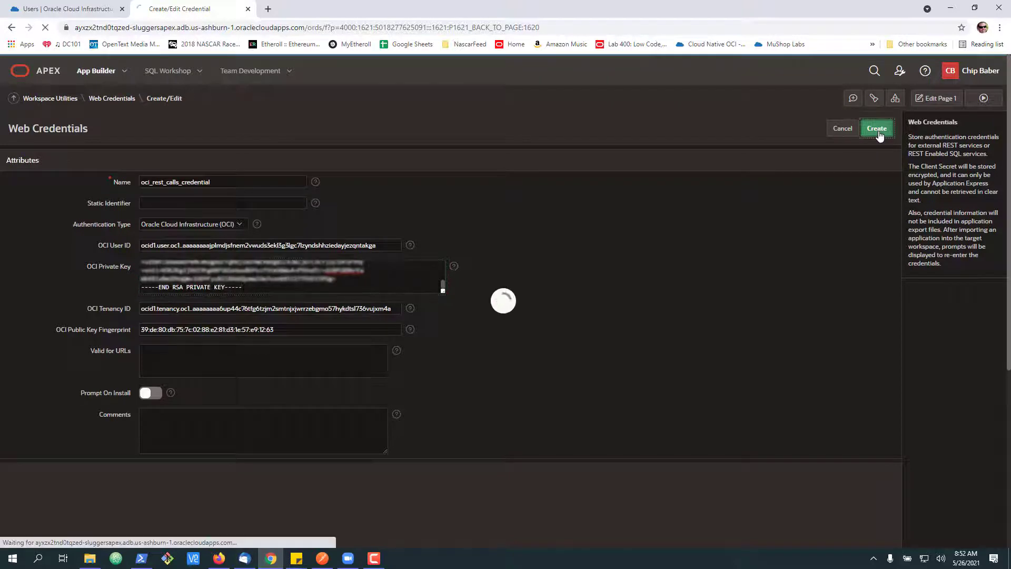
Start creating a new REST data source from the Dinger app's Shared Components.
left_click(876, 128)
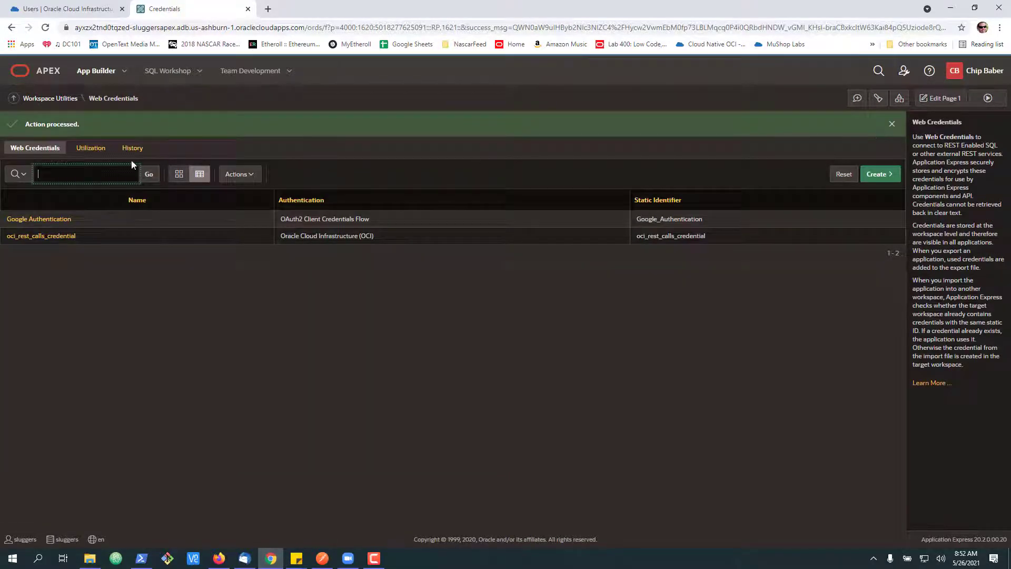
left_click(50, 99)
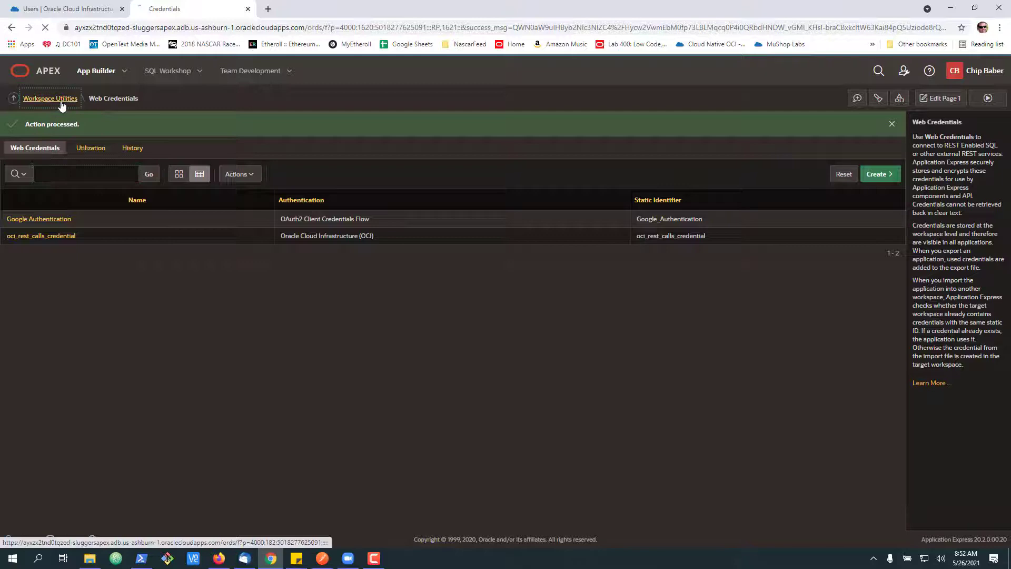
left_click(50, 98)
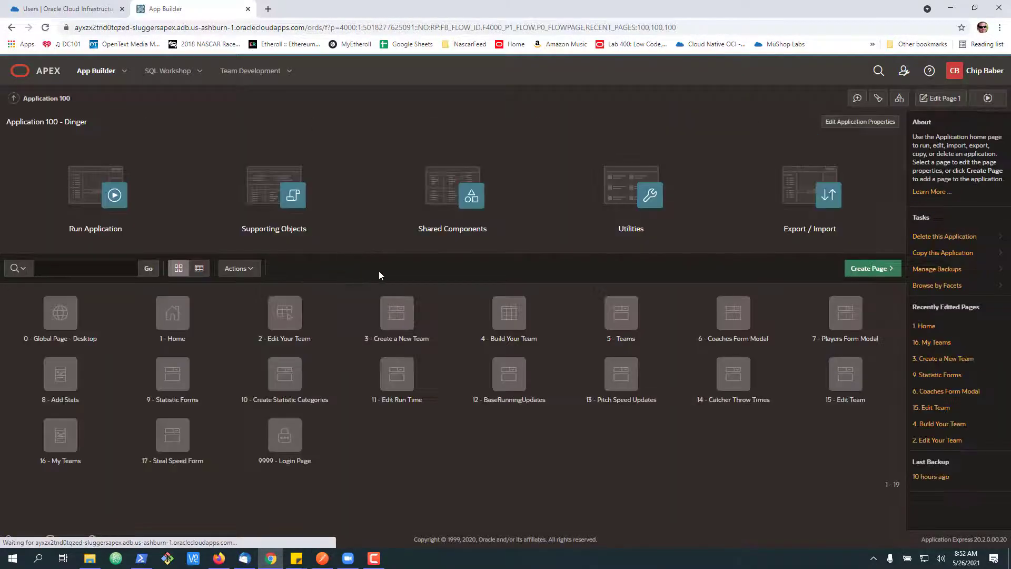
left_click(471, 196)
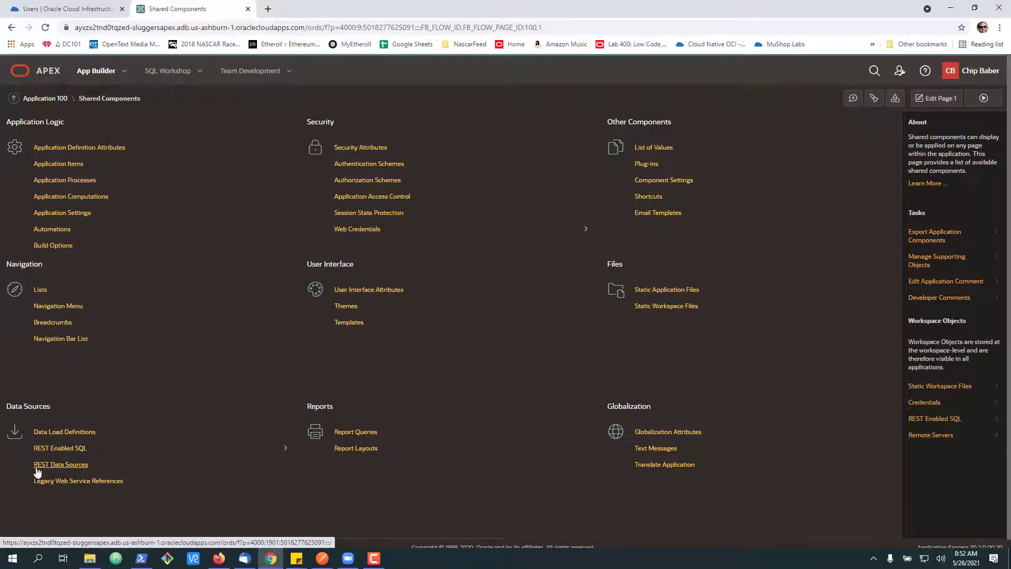
left_click(62, 463)
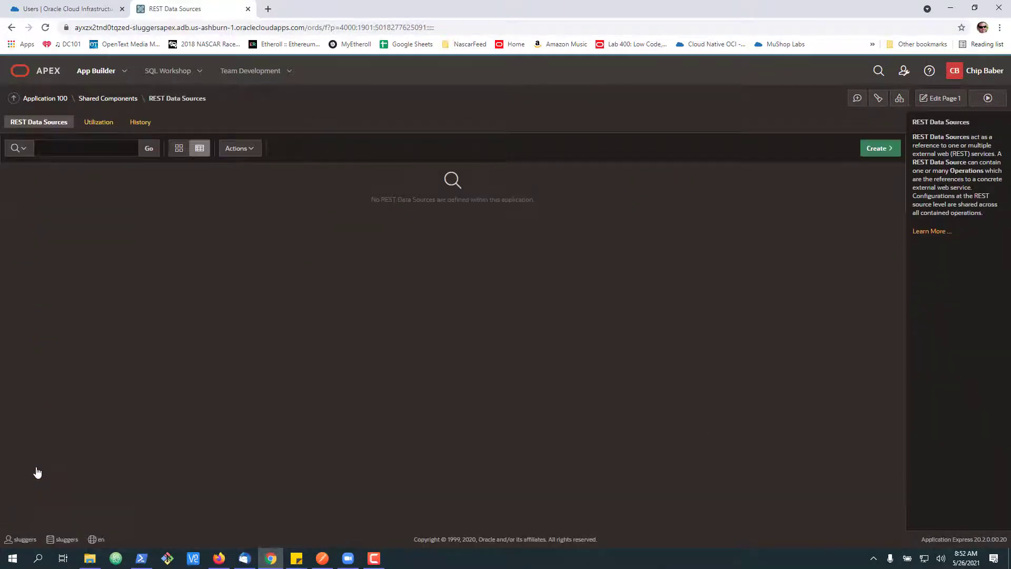
left_click(880, 148)
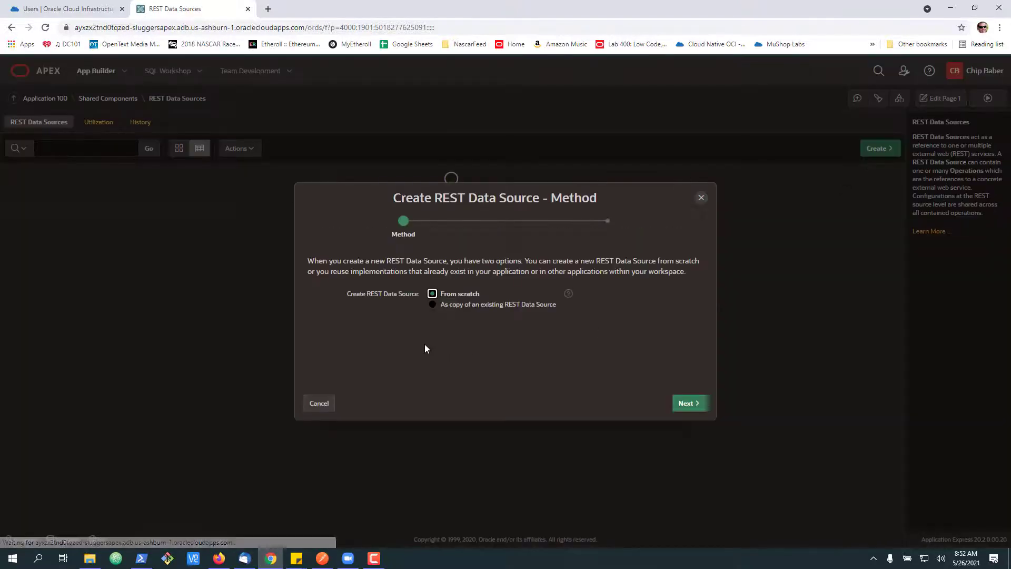
left_click(688, 402)
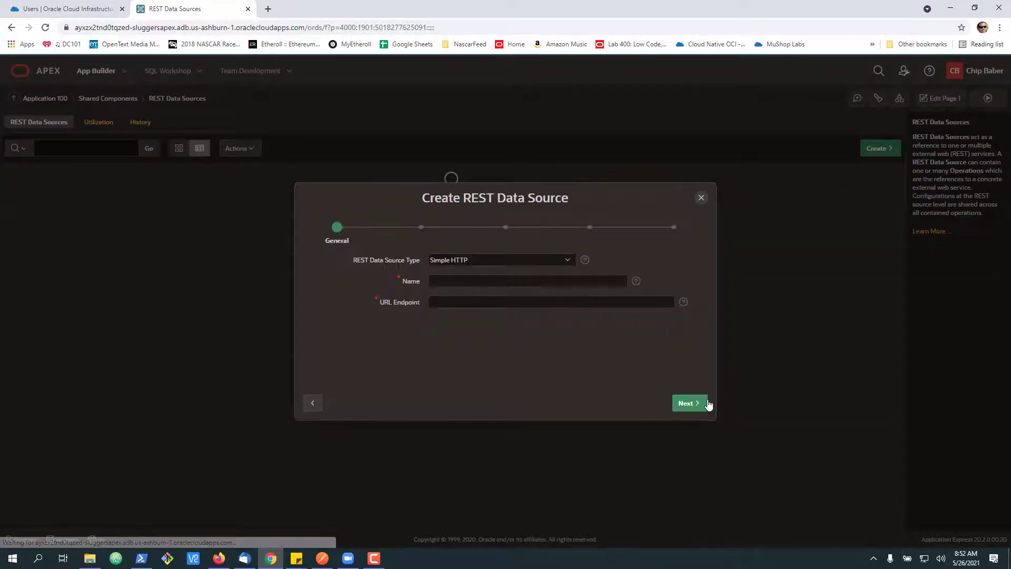
Set the source type to OCI, name it get_object_in_bucket and bring the endpoint URL from Postman.
left_click(500, 259)
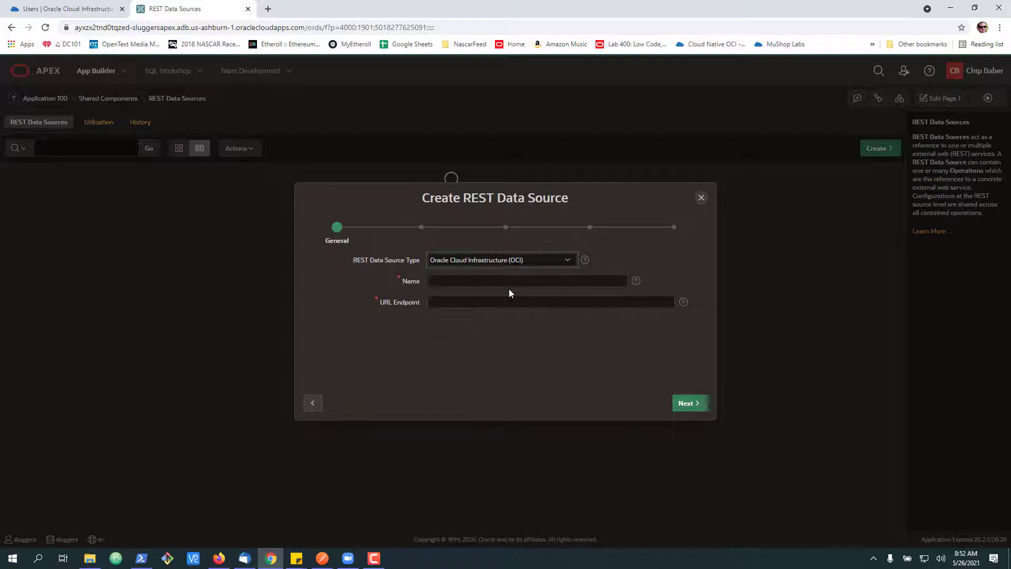
left_click(526, 280)
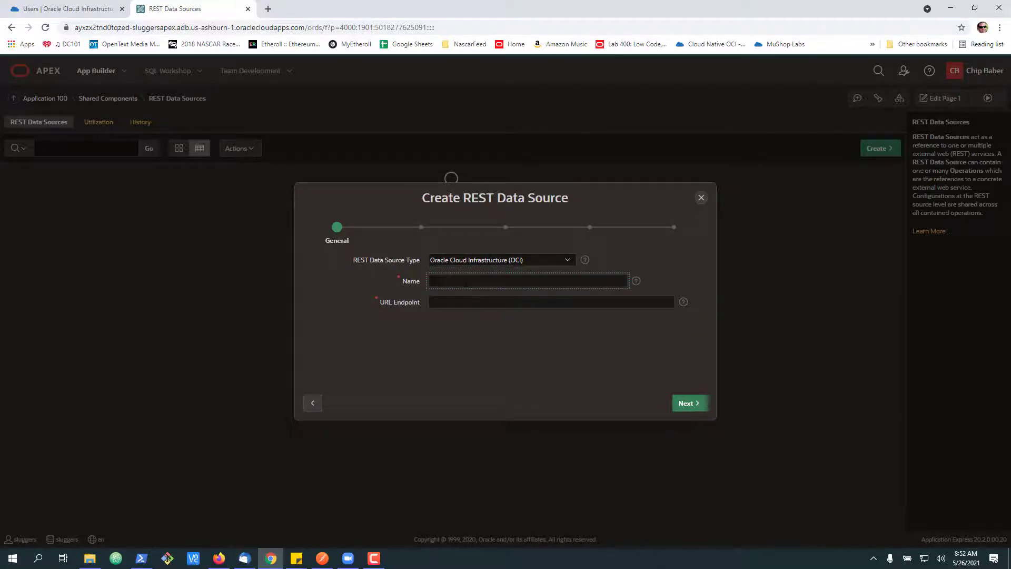
left_click(526, 280)
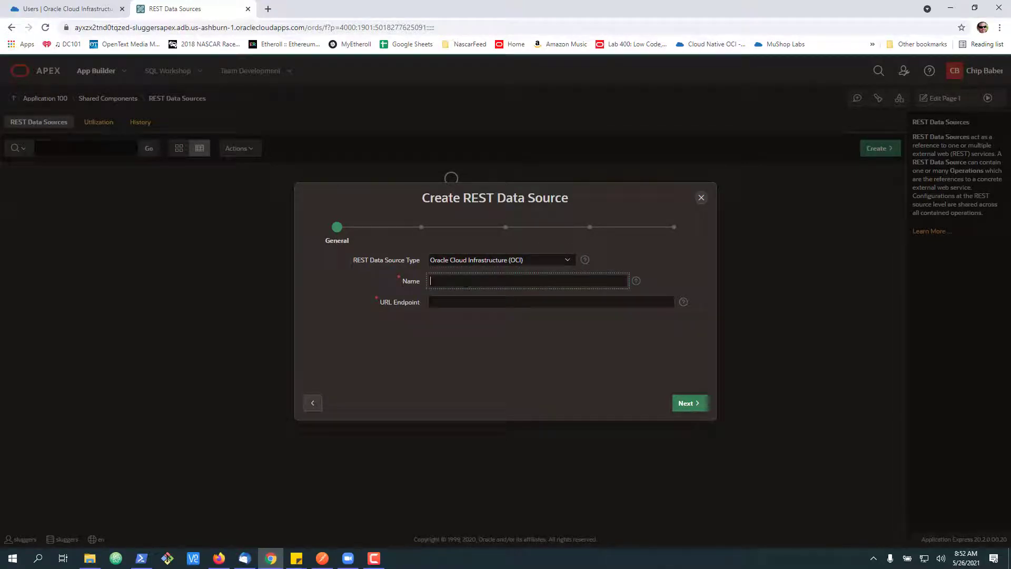
type("get_object_in_bucket")
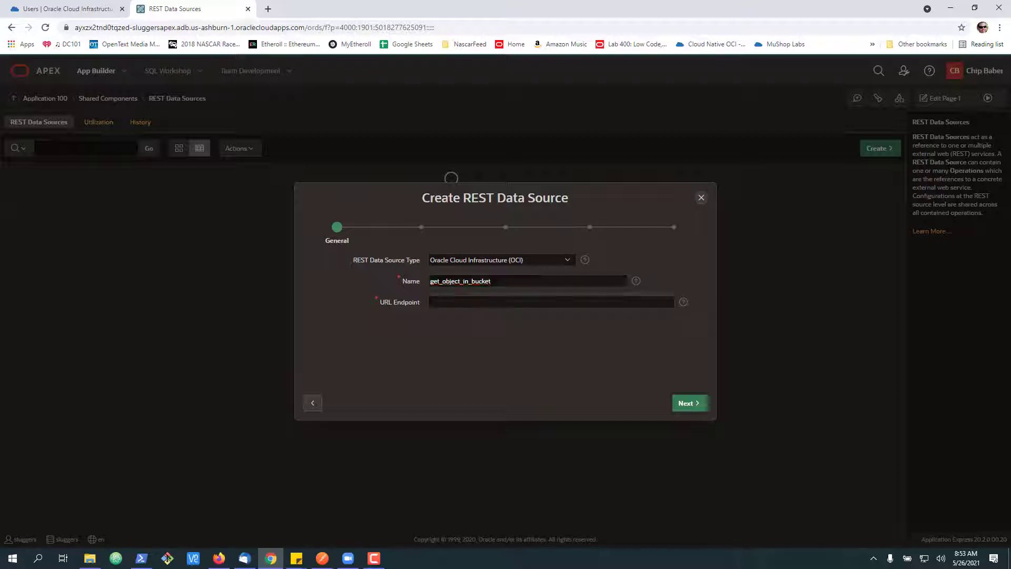
left_click(323, 558)
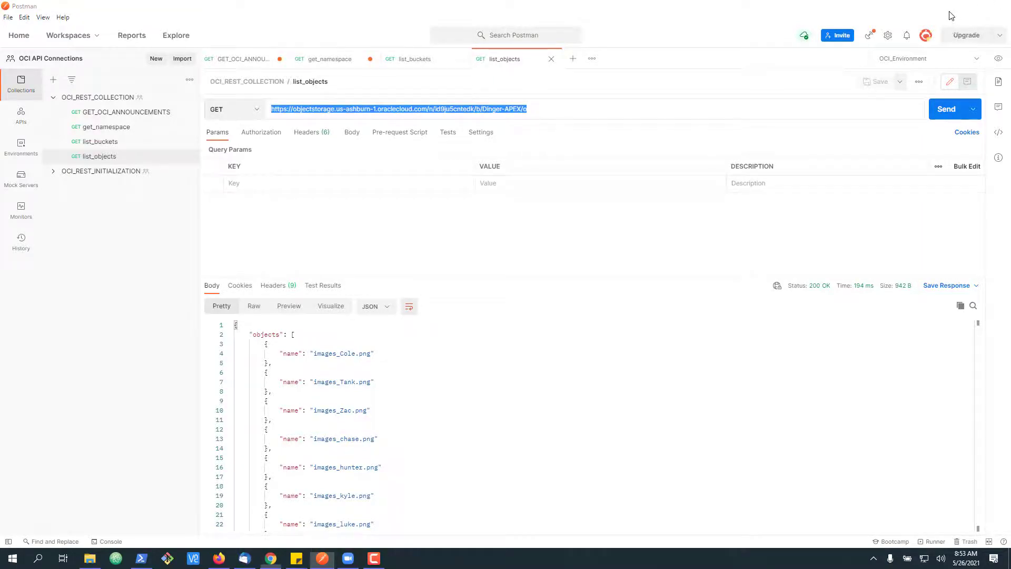
left_click(270, 558)
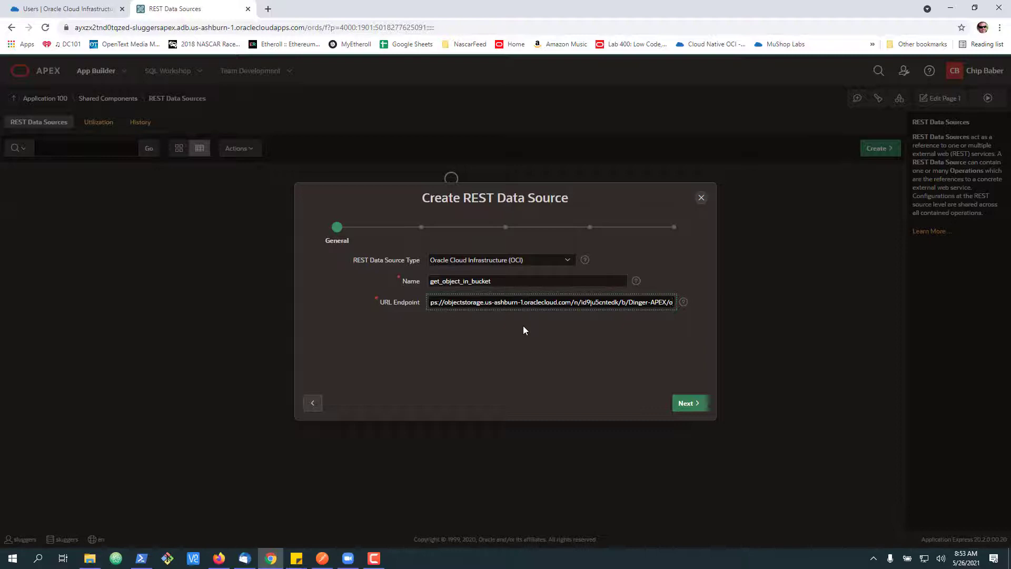
Confirm the endpoint URL and reach the Remote Server step showing service path b/Dinger-APEX/o.
left_click(689, 402)
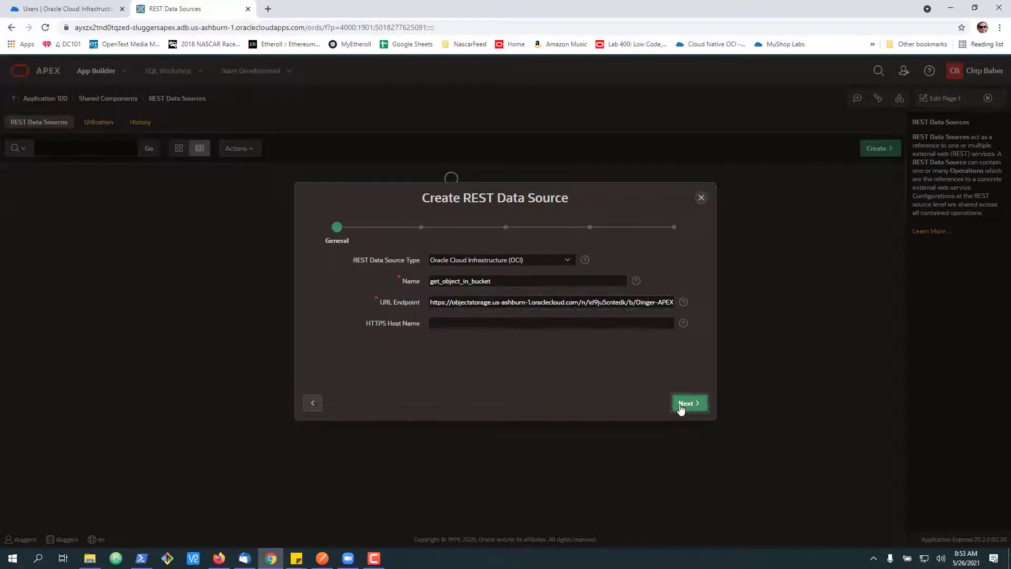
left_click(689, 403)
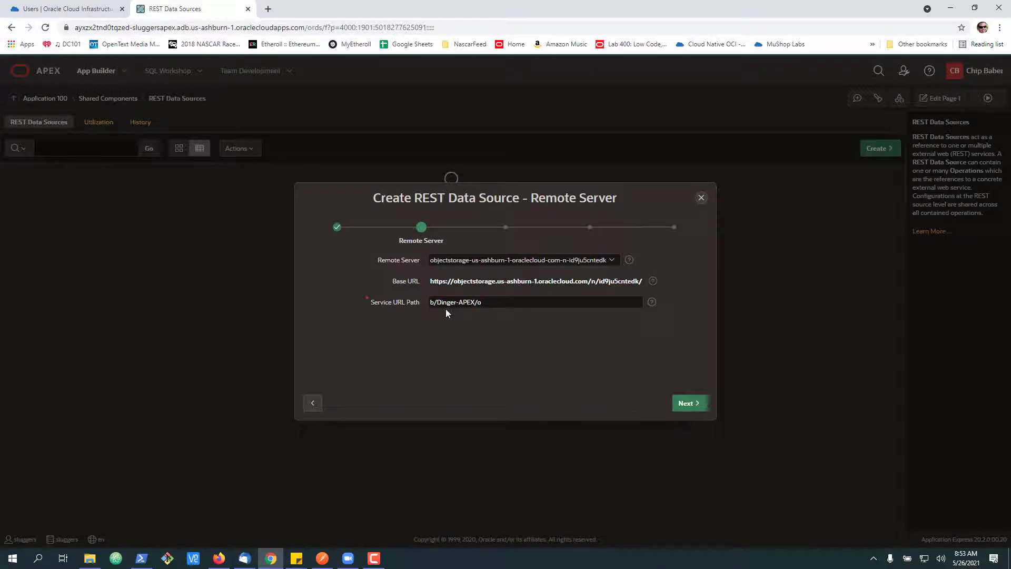
mouse_move(480, 312)
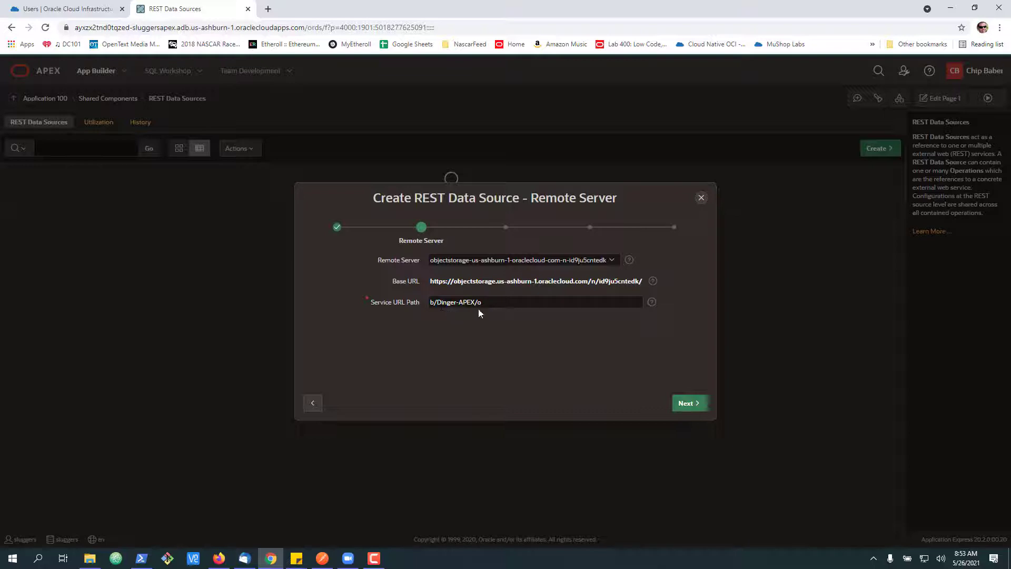
mouse_move(492, 319)
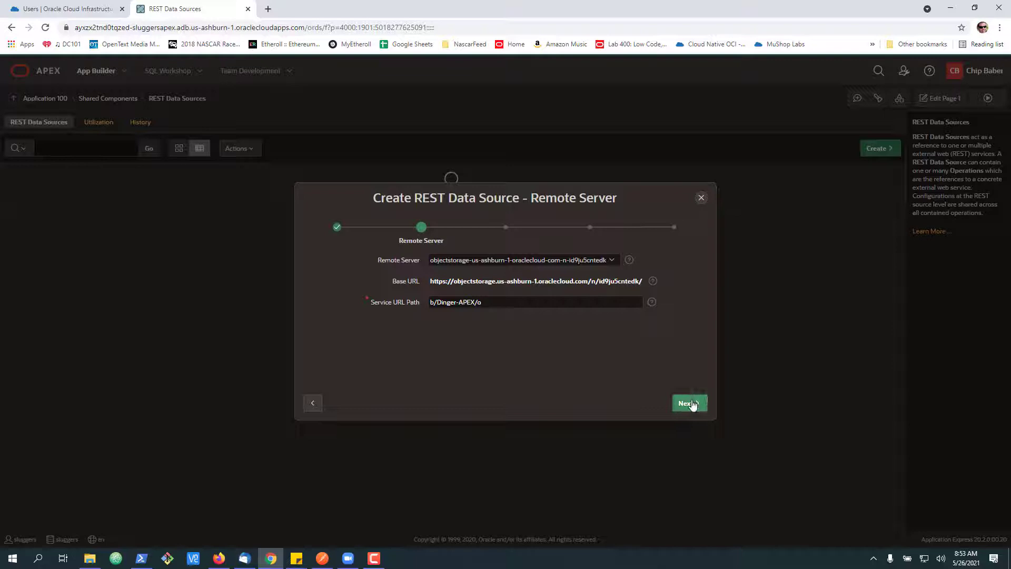
Require authentication for the data source using the oci_rest_calls_credential credential.
left_click(688, 402)
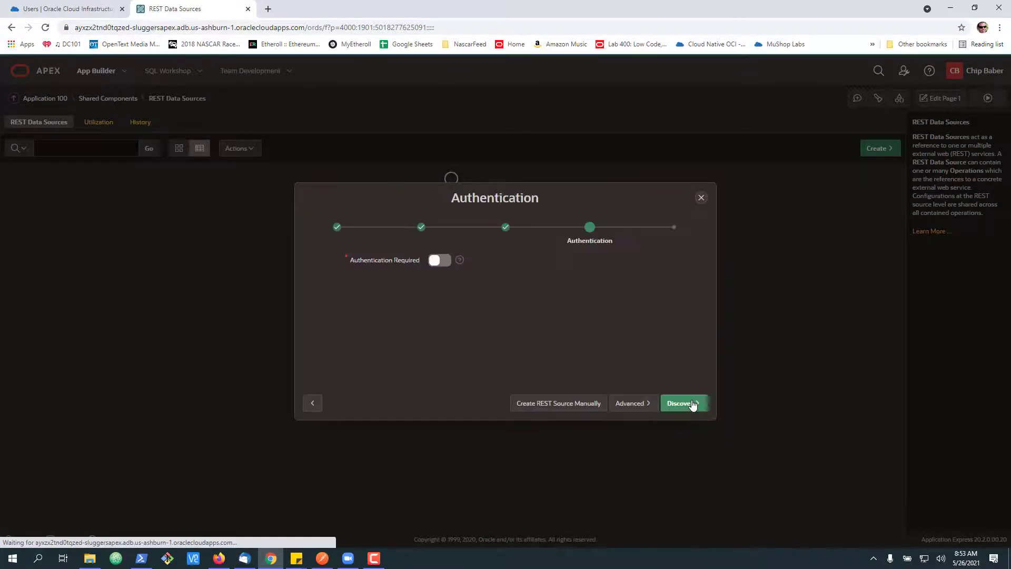
left_click(439, 260)
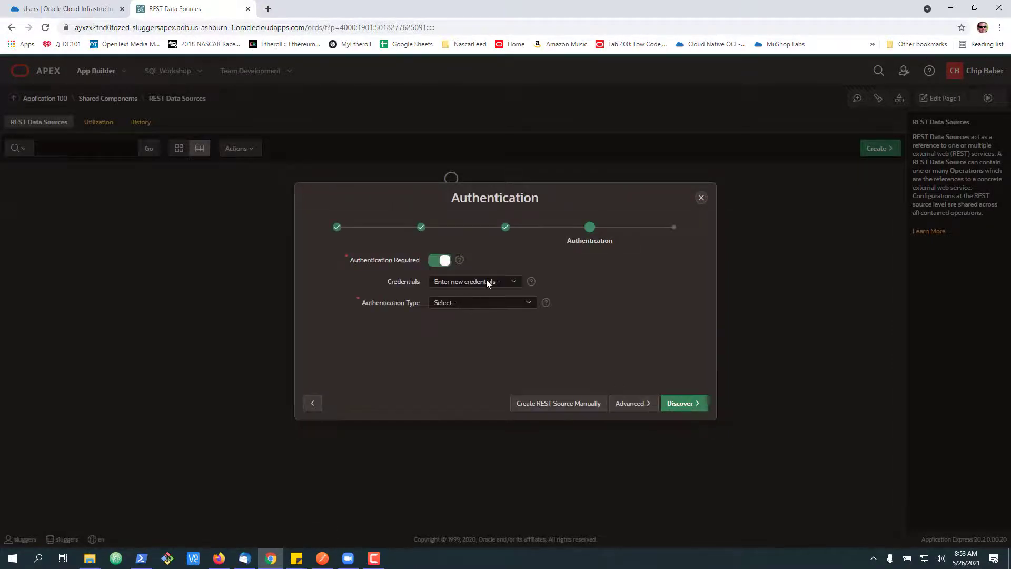
left_click(474, 281)
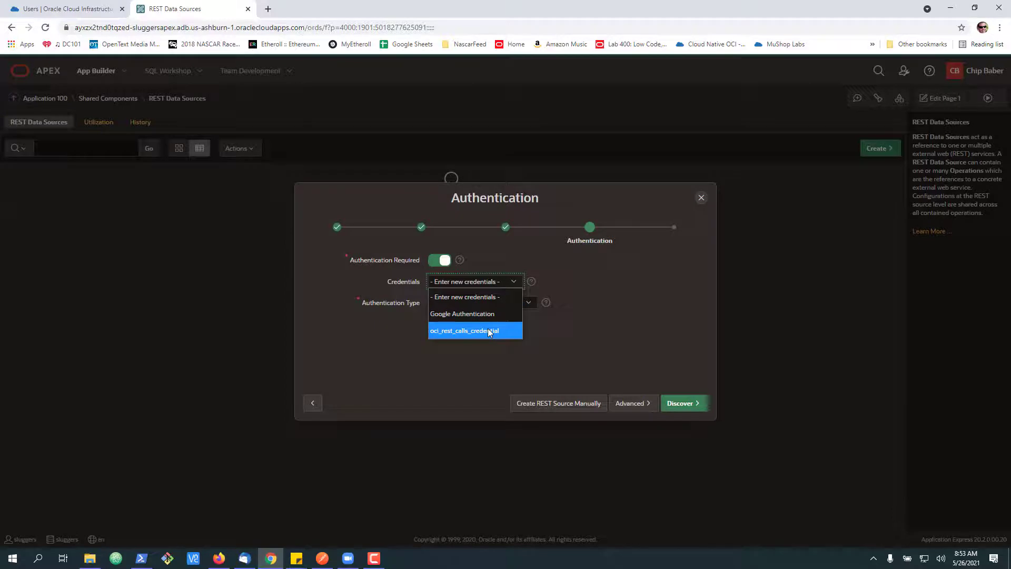
left_click(475, 329)
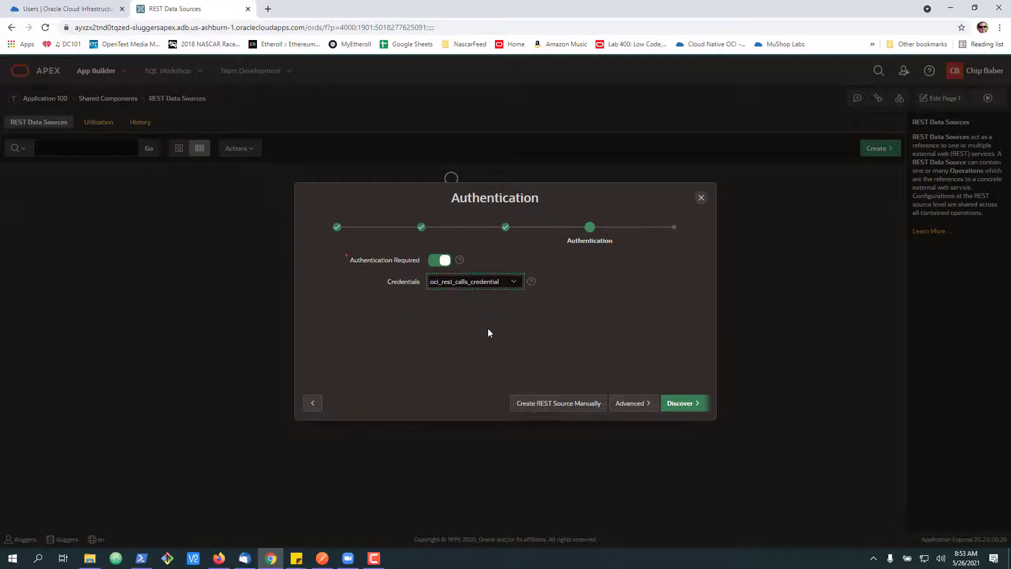
mouse_move(452, 357)
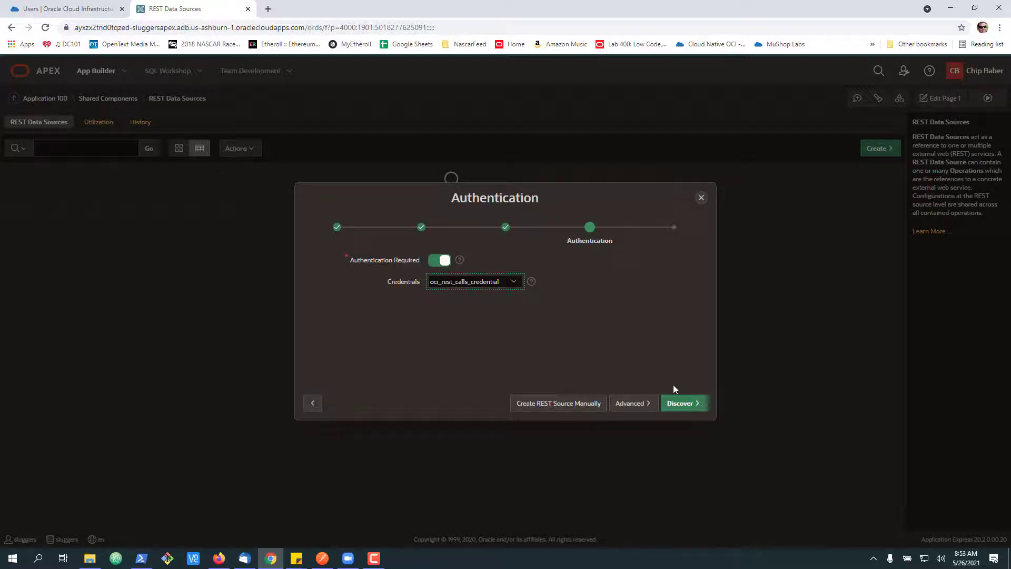
Run discovery against the bucket endpoint and create the get_object_in_bucket REST data source.
left_click(683, 402)
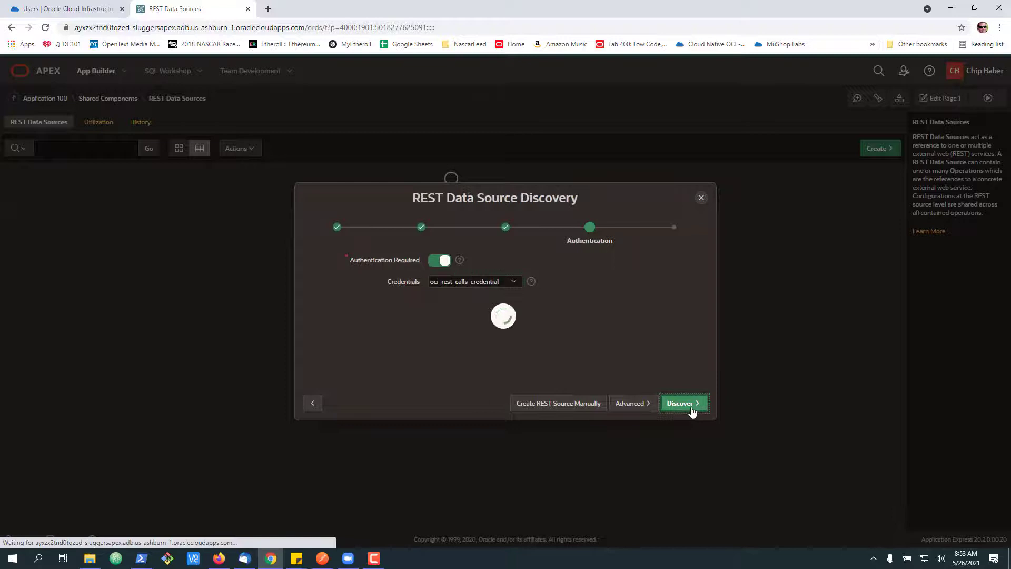
left_click(683, 403)
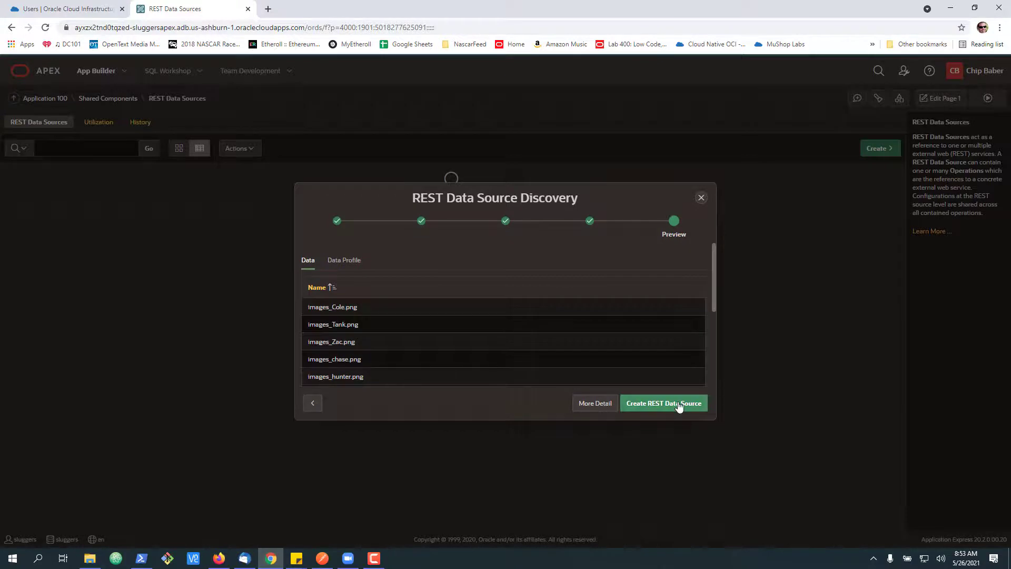
left_click(663, 402)
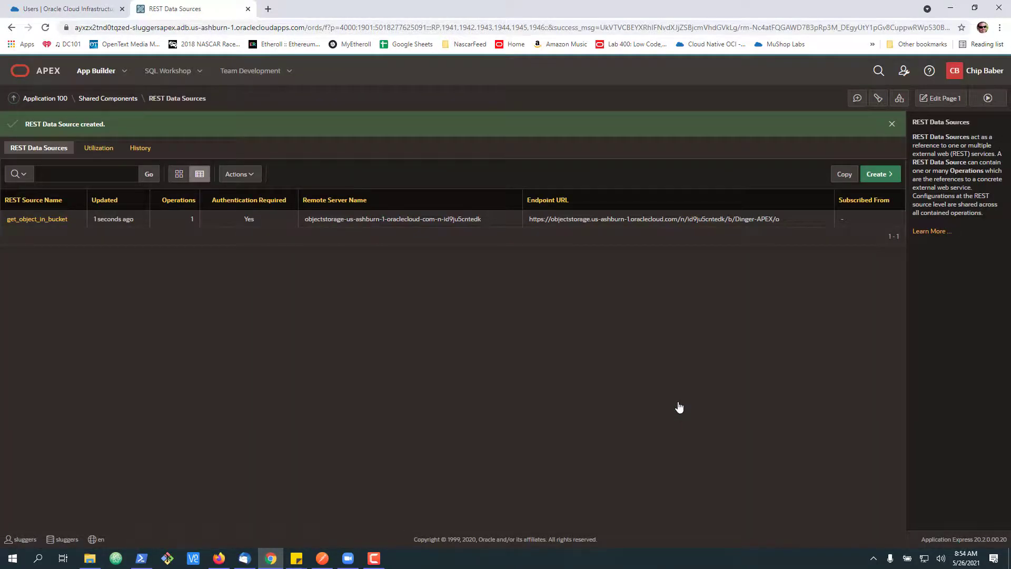
mouse_move(448, 324)
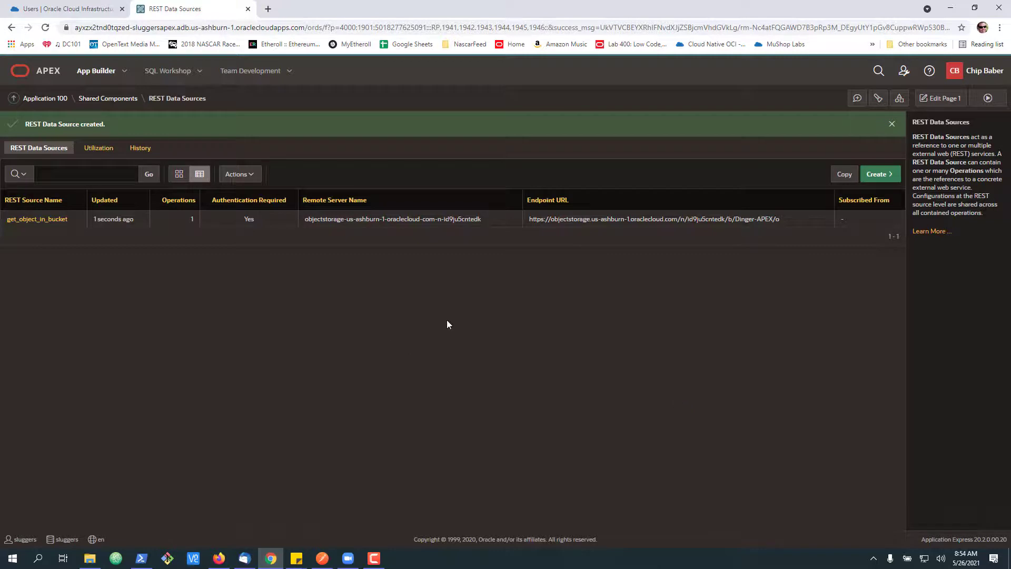
mouse_move(315, 298)
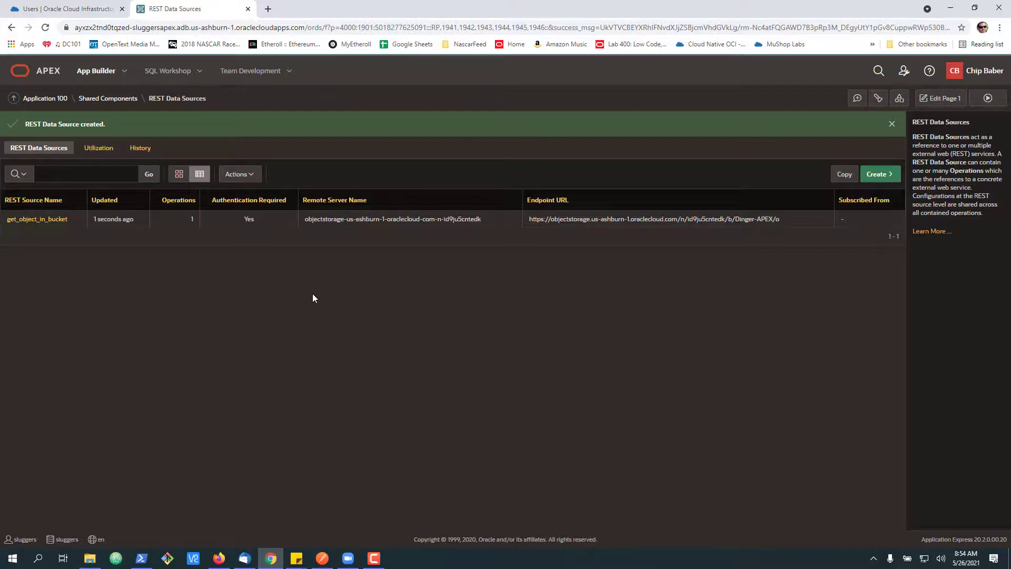
Start a new interactive report page named test in the Dinger app, without a navigation entry.
left_click(45, 99)
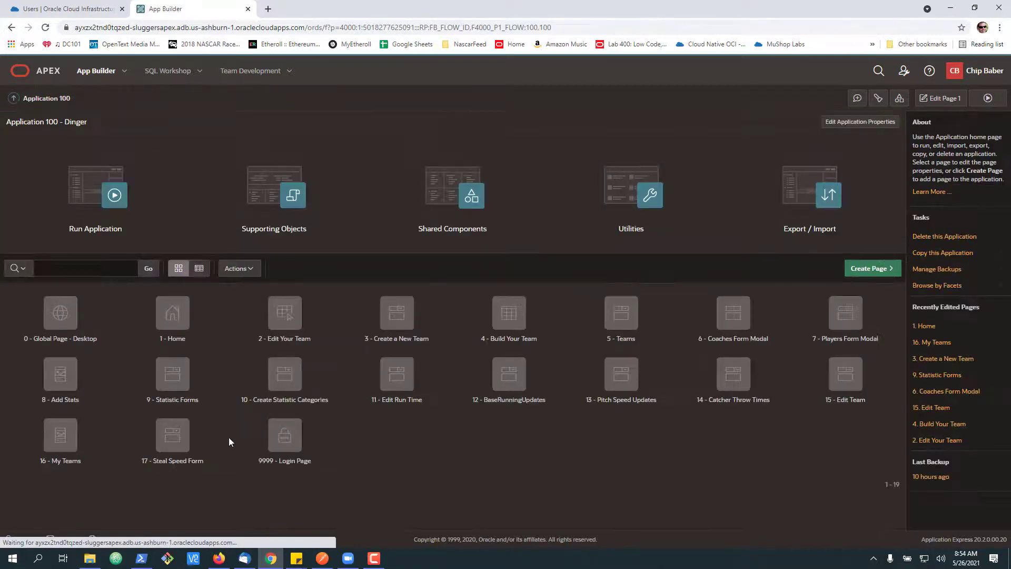
left_click(873, 268)
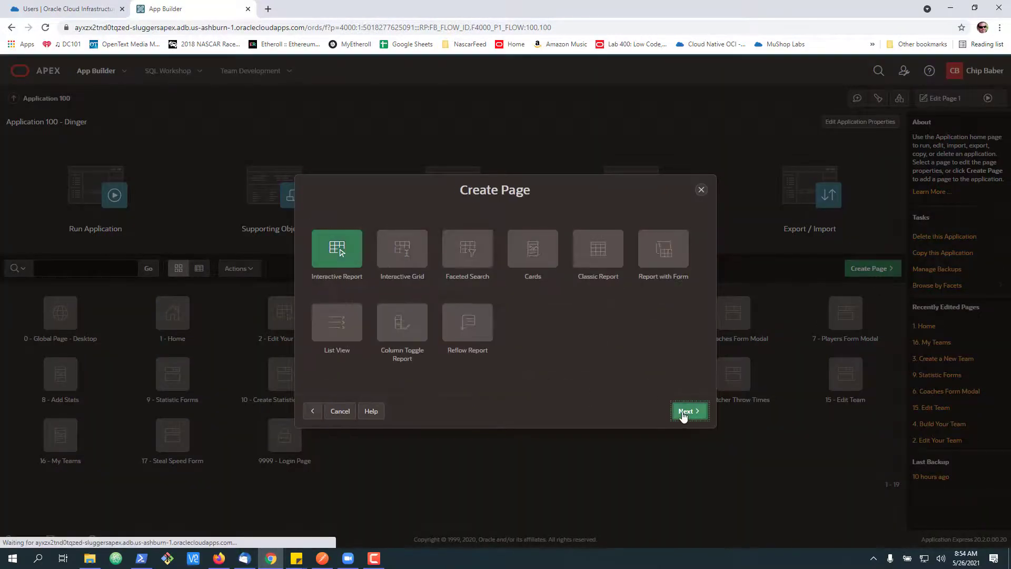
left_click(689, 410)
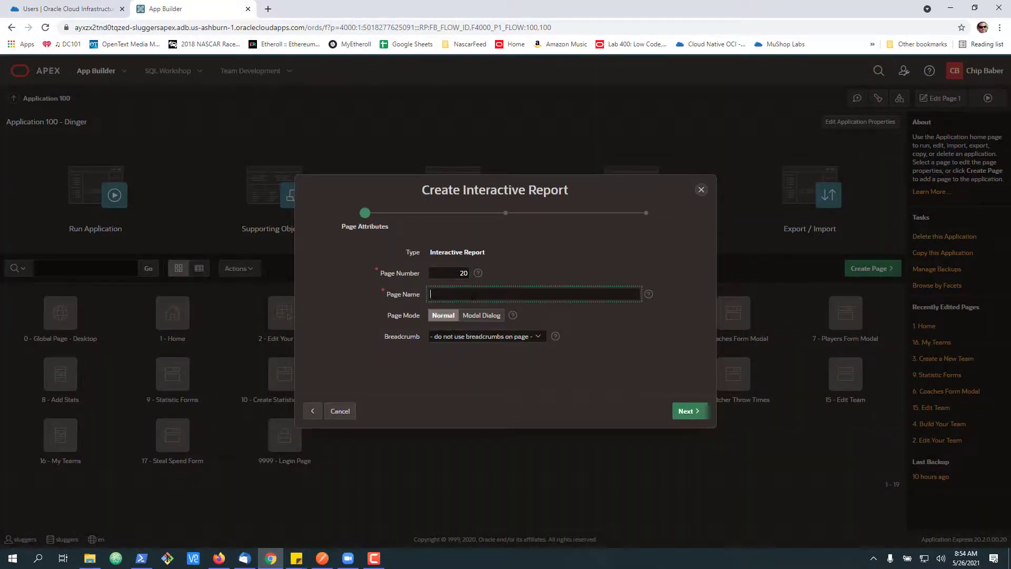
type("test")
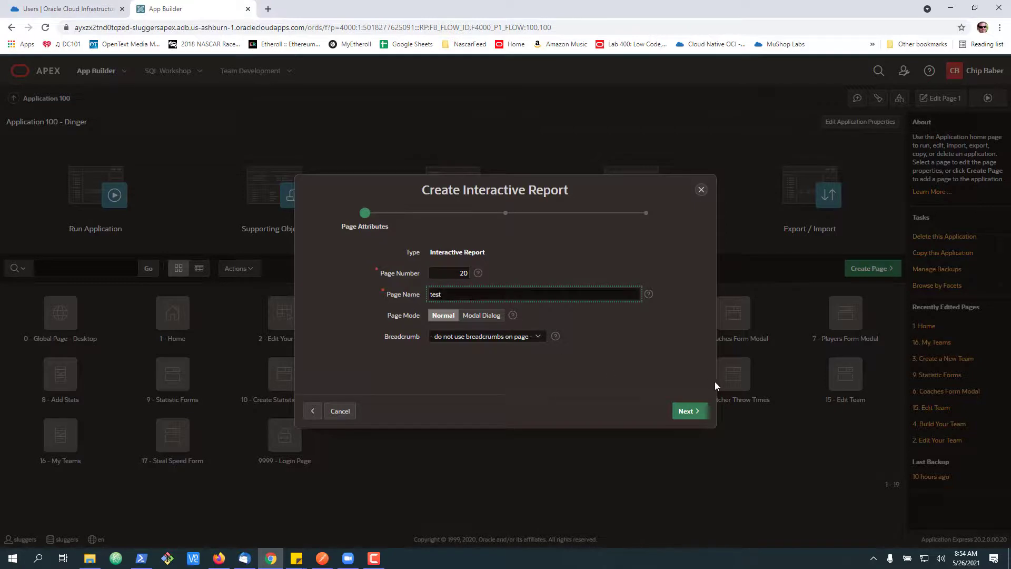
left_click(689, 411)
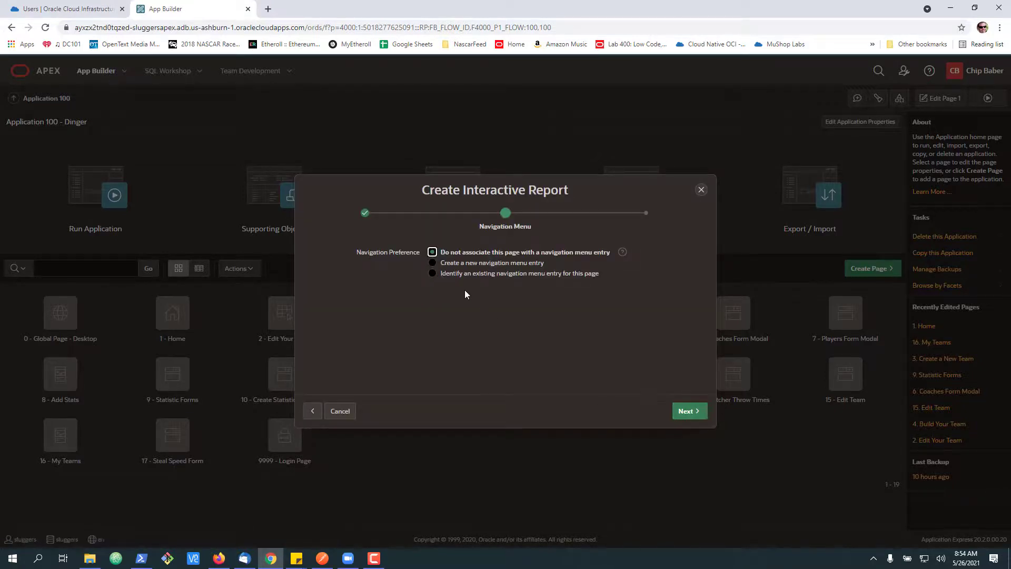
left_click(689, 409)
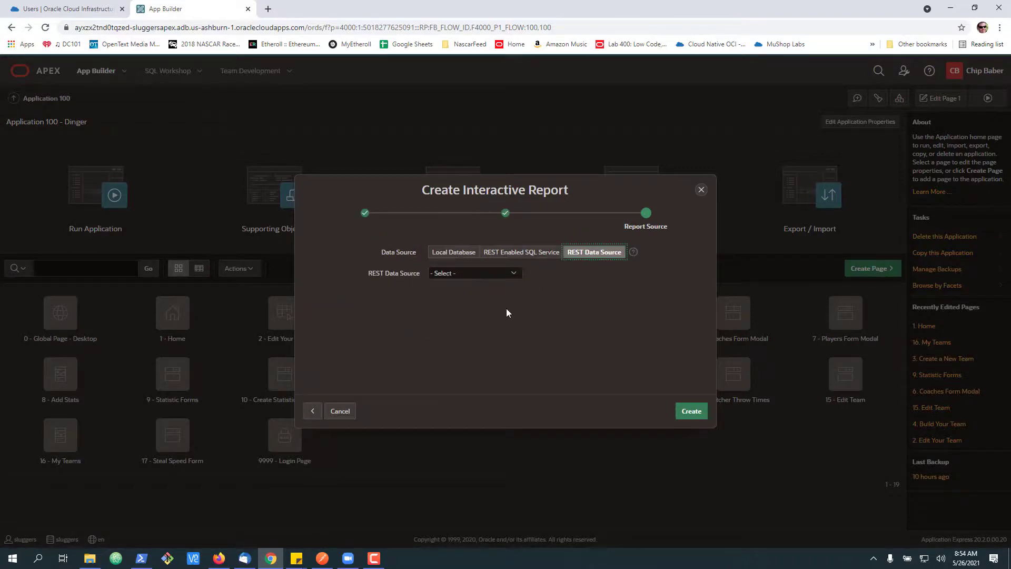
Source the report from get_object_in_bucket, create the page and run it to list the bucket's files.
left_click(474, 272)
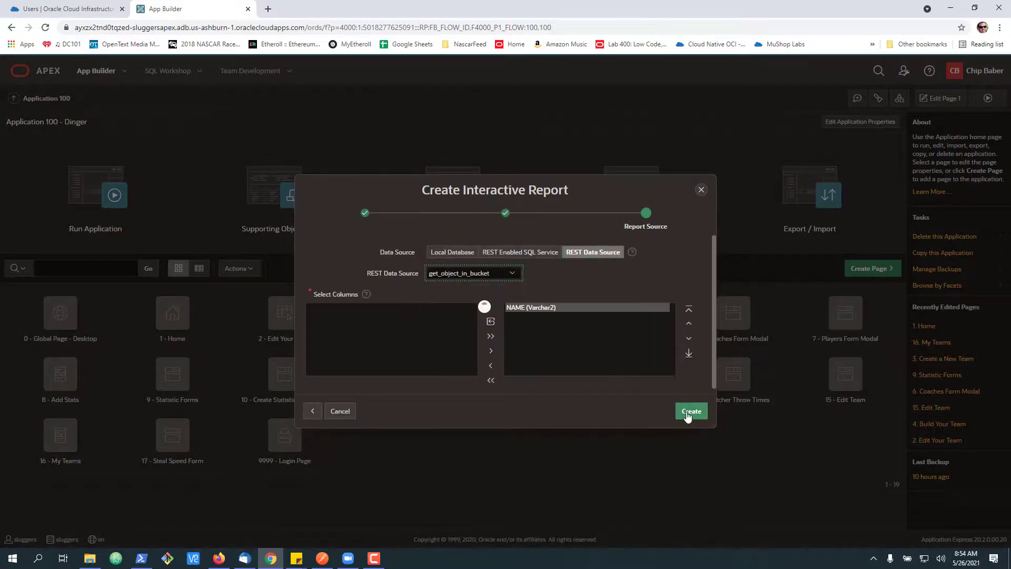
left_click(691, 410)
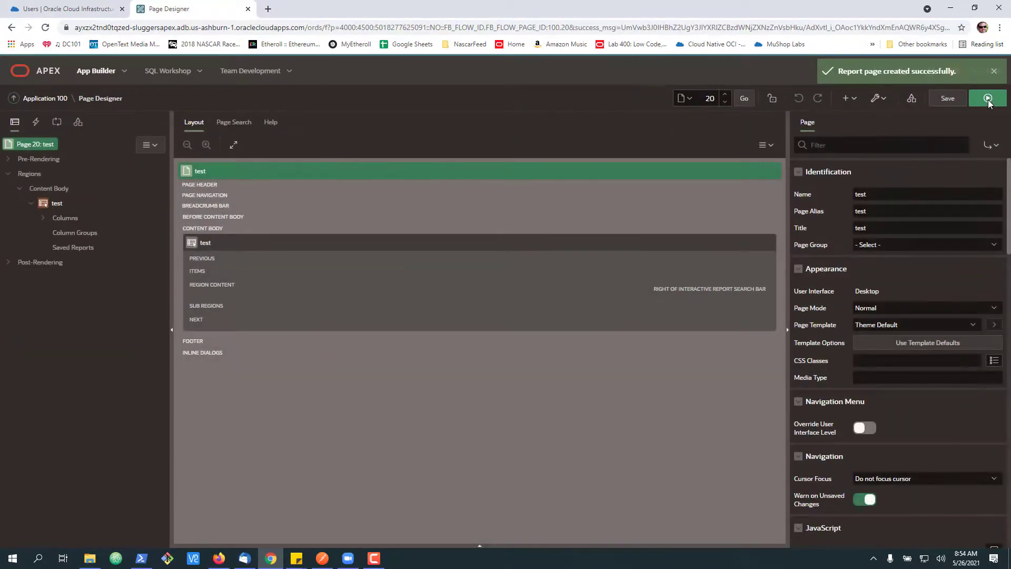
left_click(988, 98)
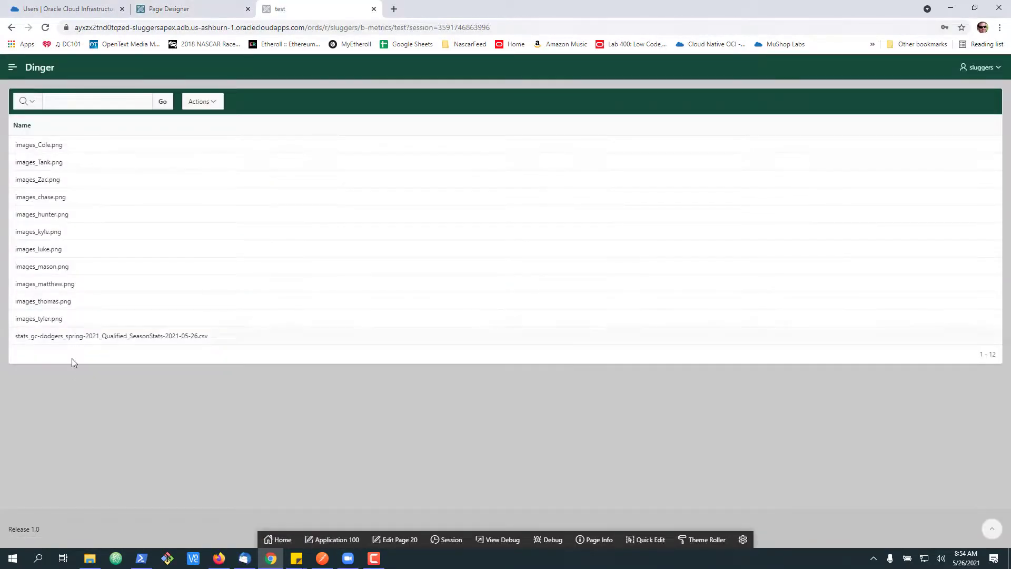